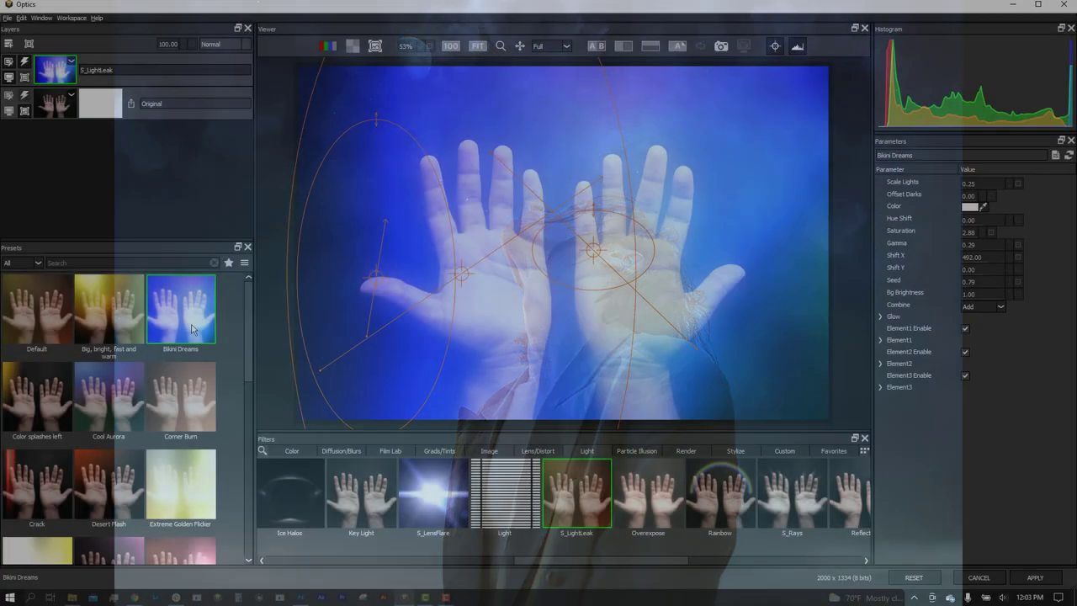
# Preview the Corner Burn light leak preset, then a neighbouring preset, on the hands photo
pyautogui.click(180, 395)
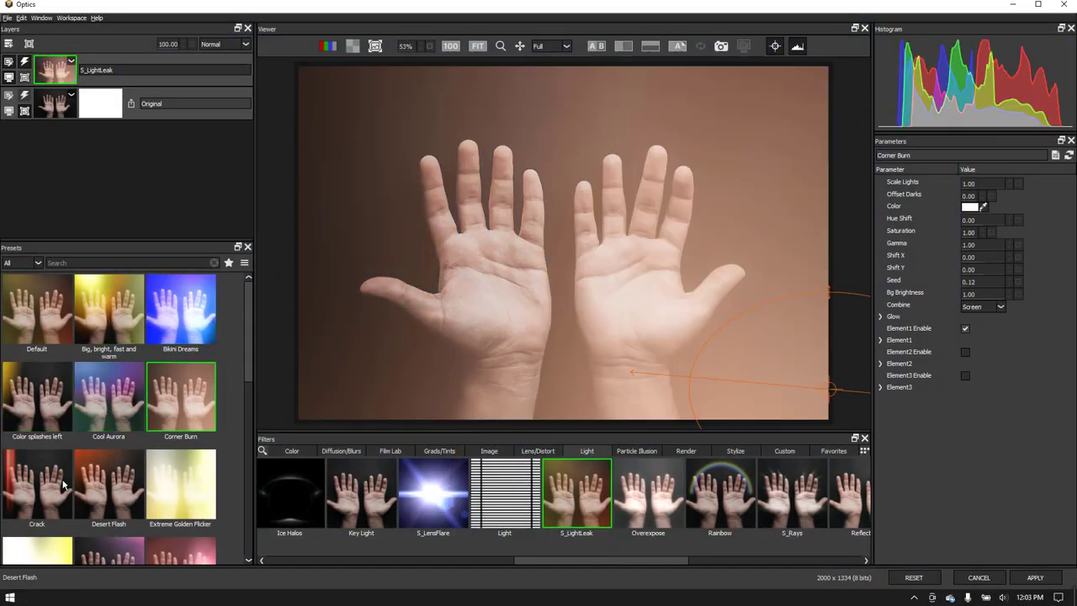
pyautogui.click(180, 448)
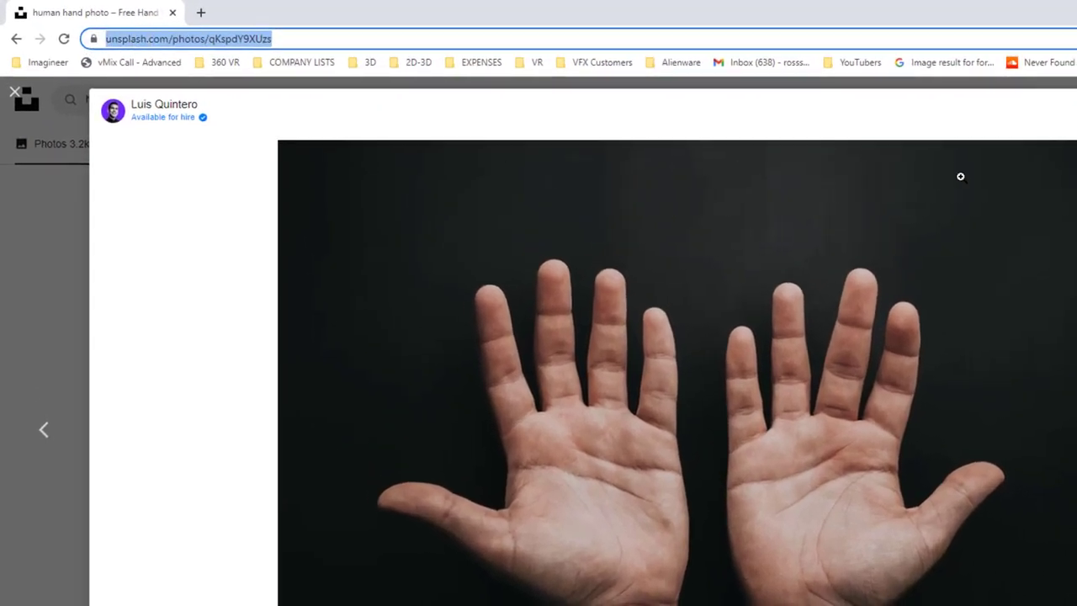
# Download the hands photo from Unsplash at Original Size
pyautogui.click(981, 84)
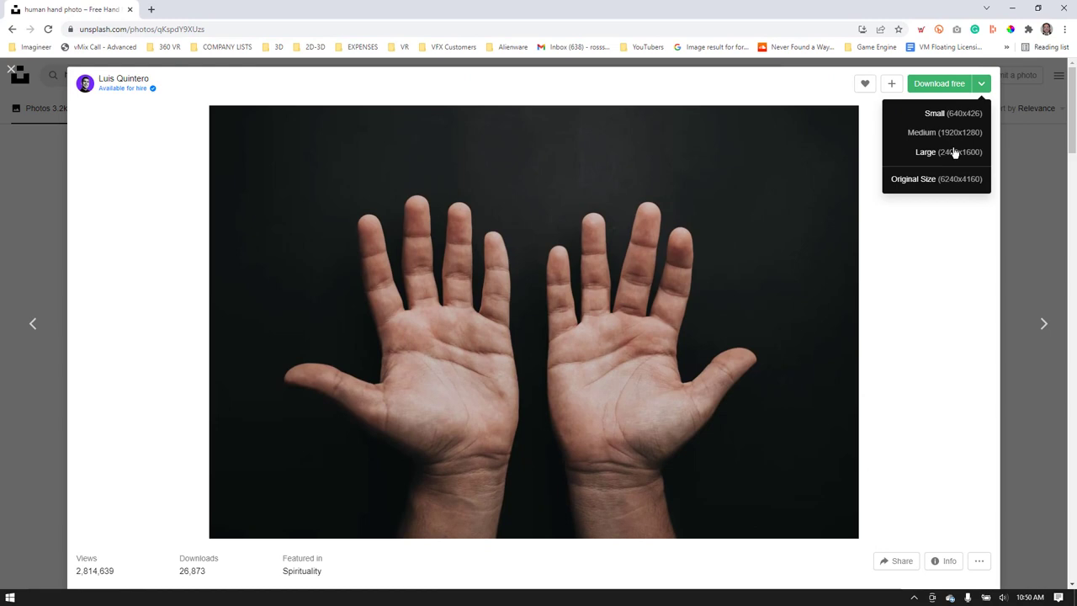
pyautogui.moveTo(943, 179)
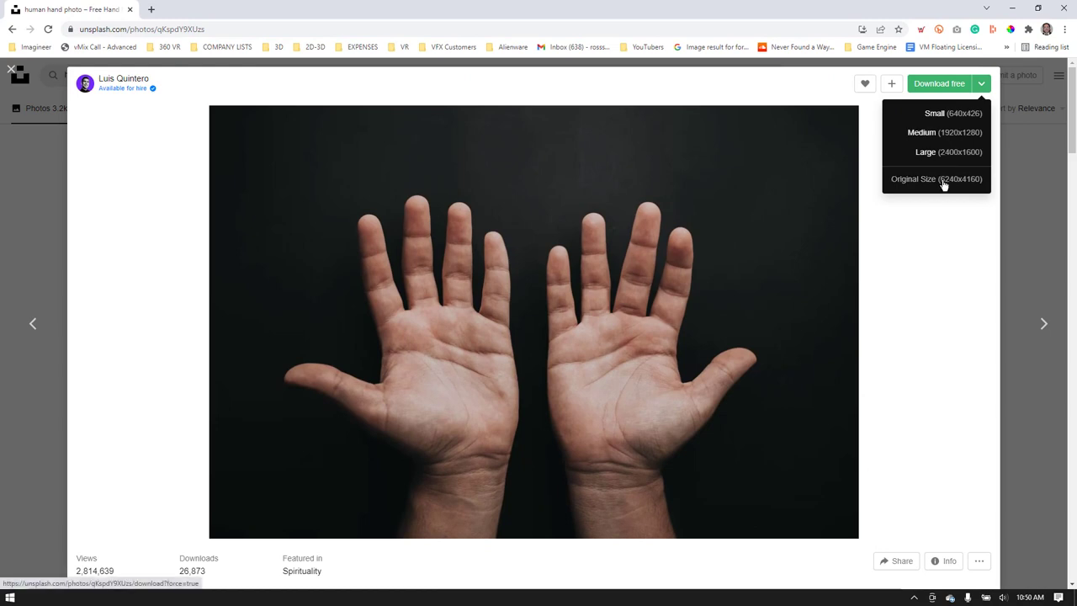
pyautogui.click(936, 179)
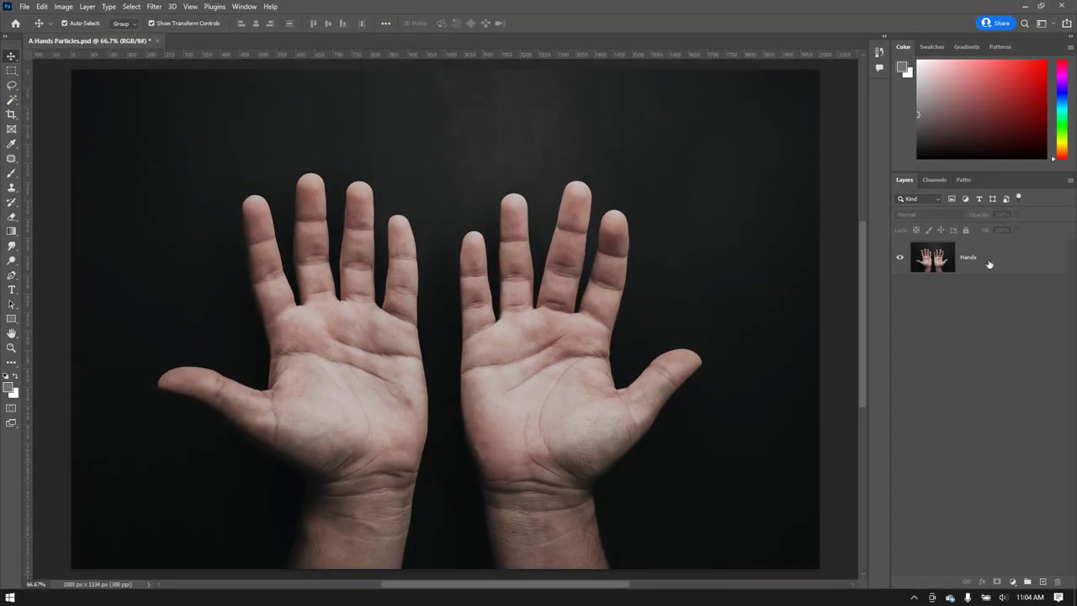
# Convert the Hands layer to a smart object
pyautogui.rightClick(968, 256)
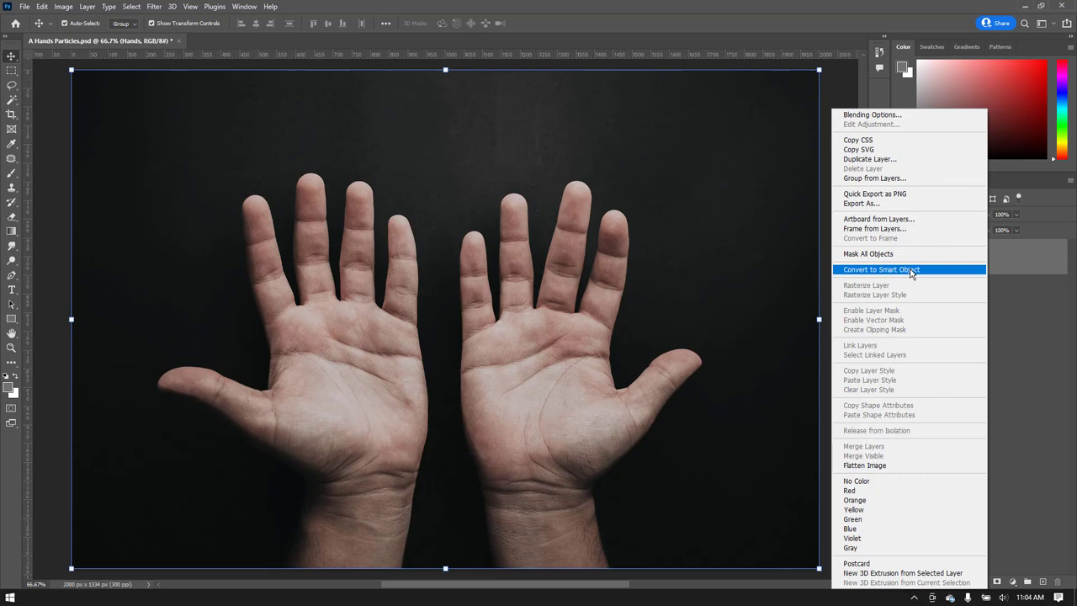
pyautogui.click(882, 269)
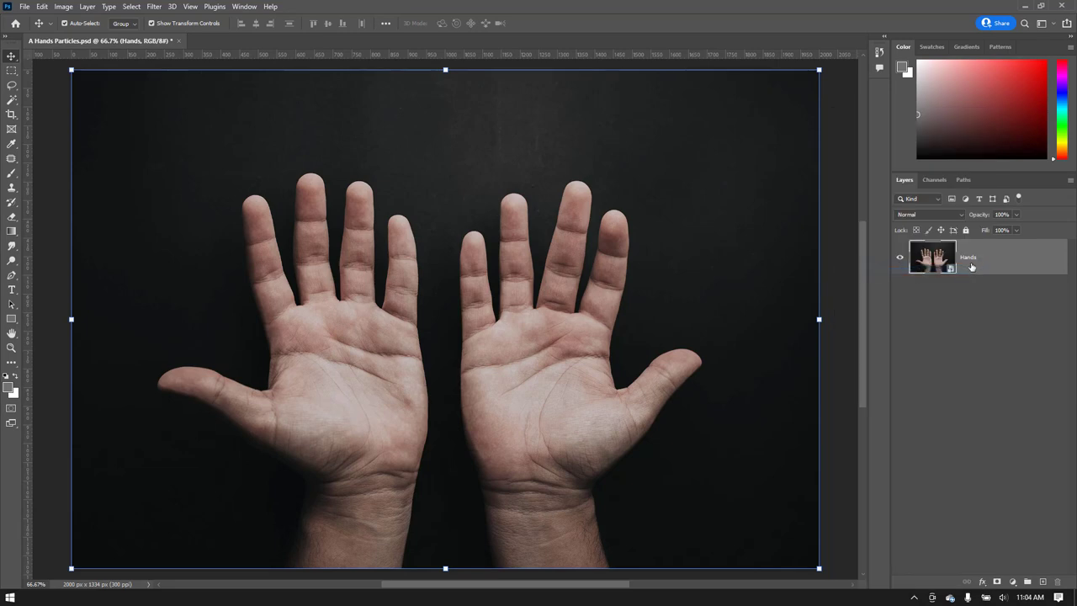
pyautogui.click(206, 8)
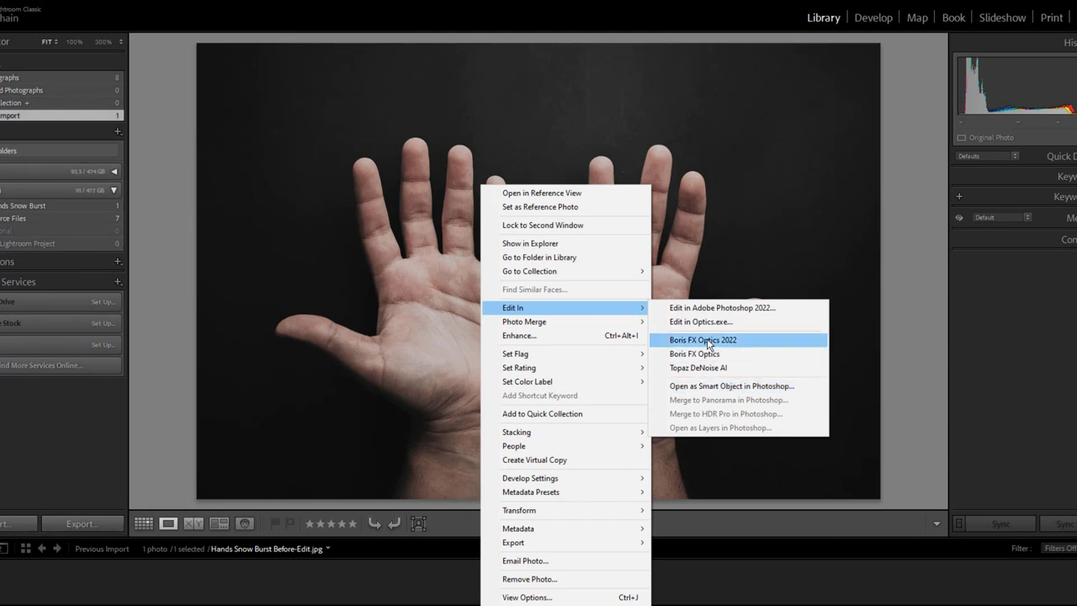
# Send the hands photo to Boris FX Optics 2022 as an edited copy
pyautogui.click(700, 321)
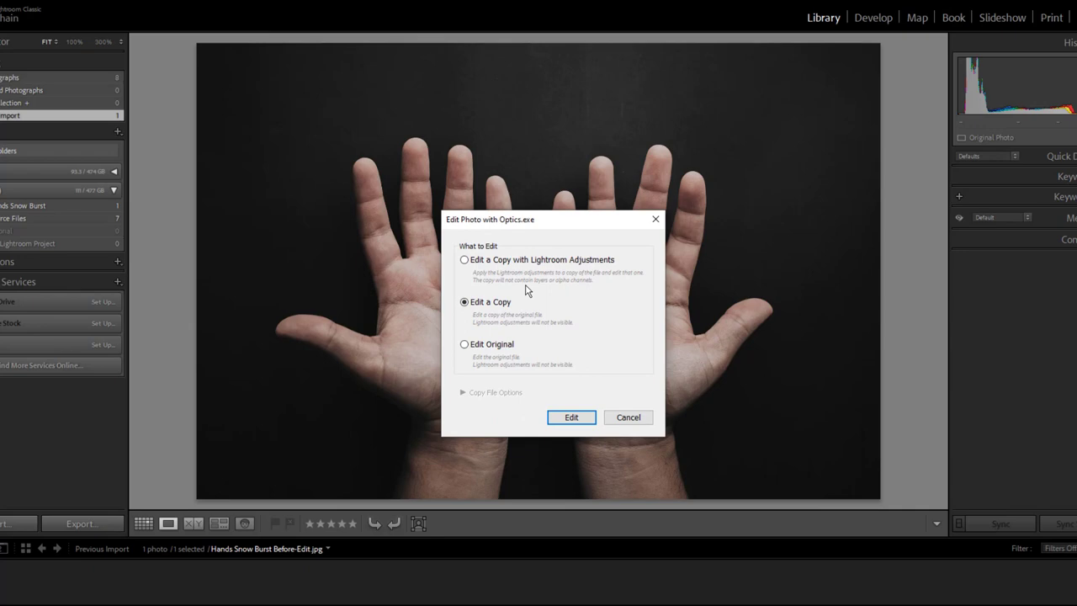
pyautogui.moveTo(496, 303)
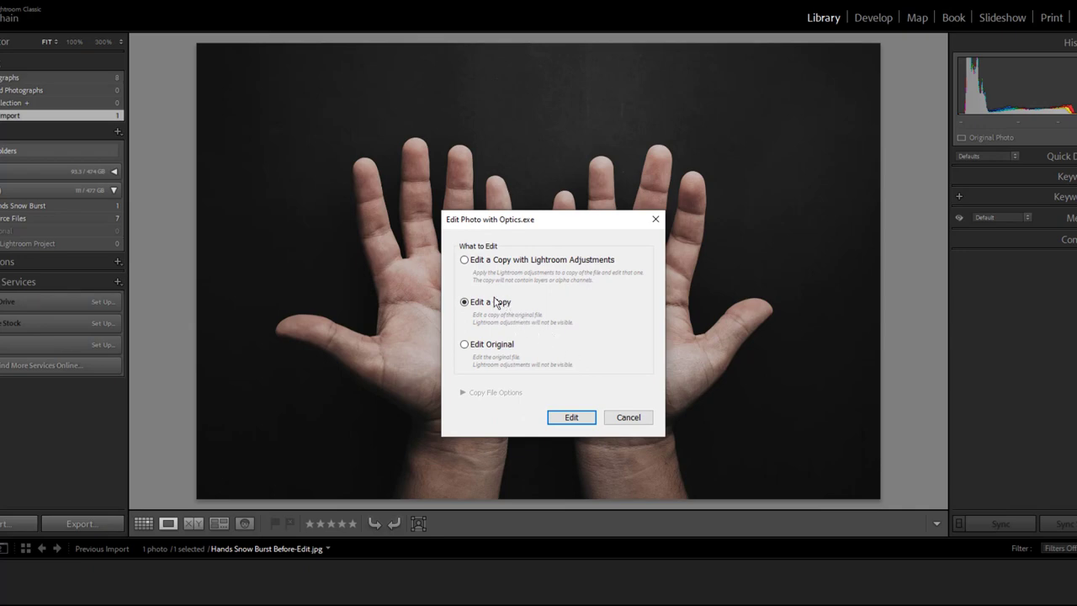
pyautogui.click(571, 417)
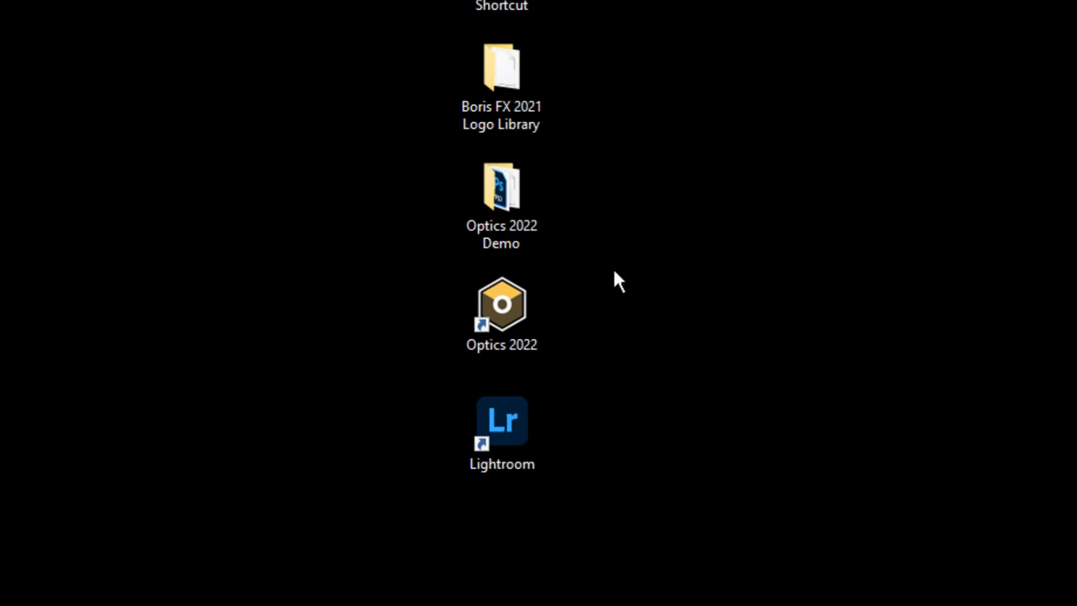
# Launch Optics 2022 from the desktop and start File > Open for an image
pyautogui.click(502, 306)
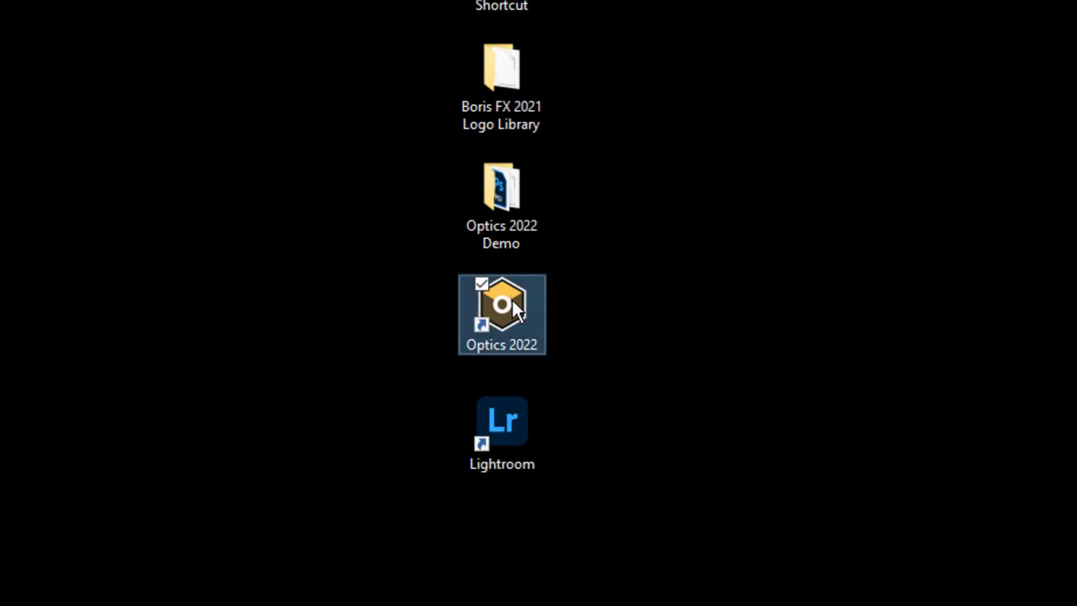
pyautogui.doubleClick(501, 315)
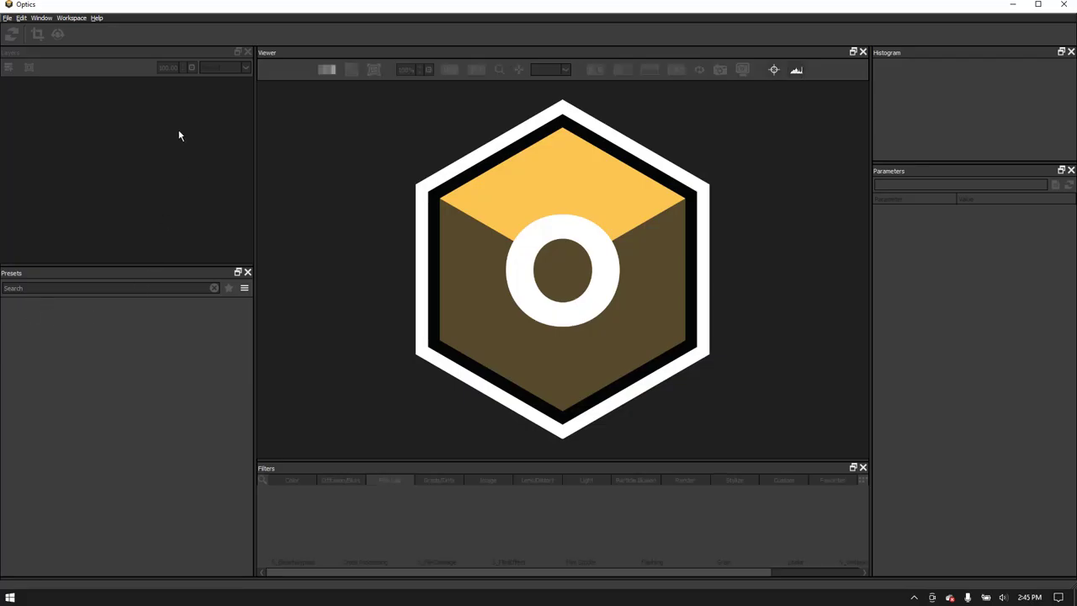
pyautogui.click(7, 16)
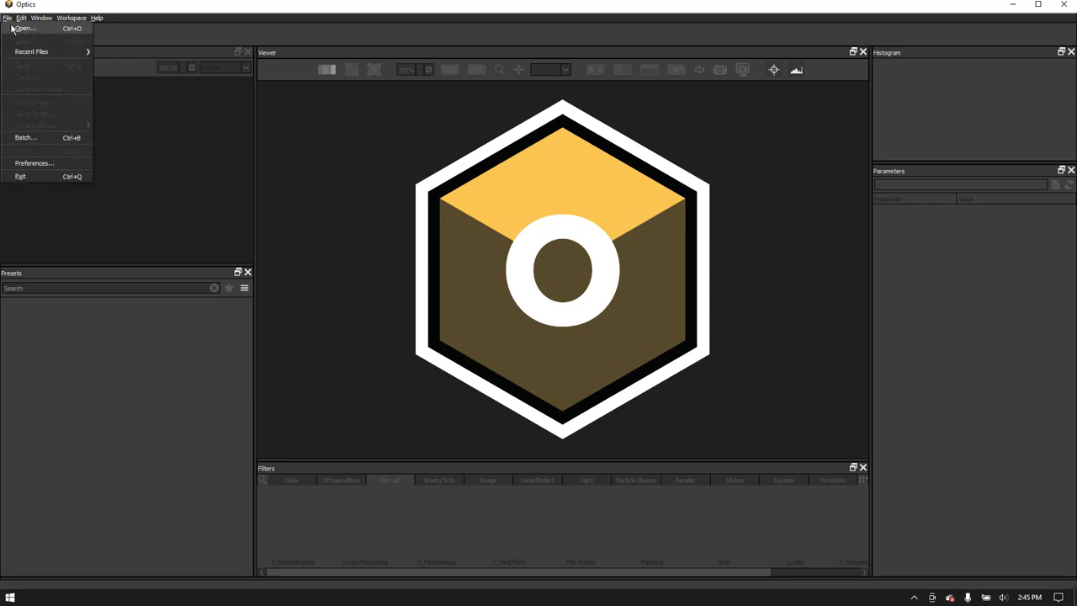
pyautogui.click(23, 27)
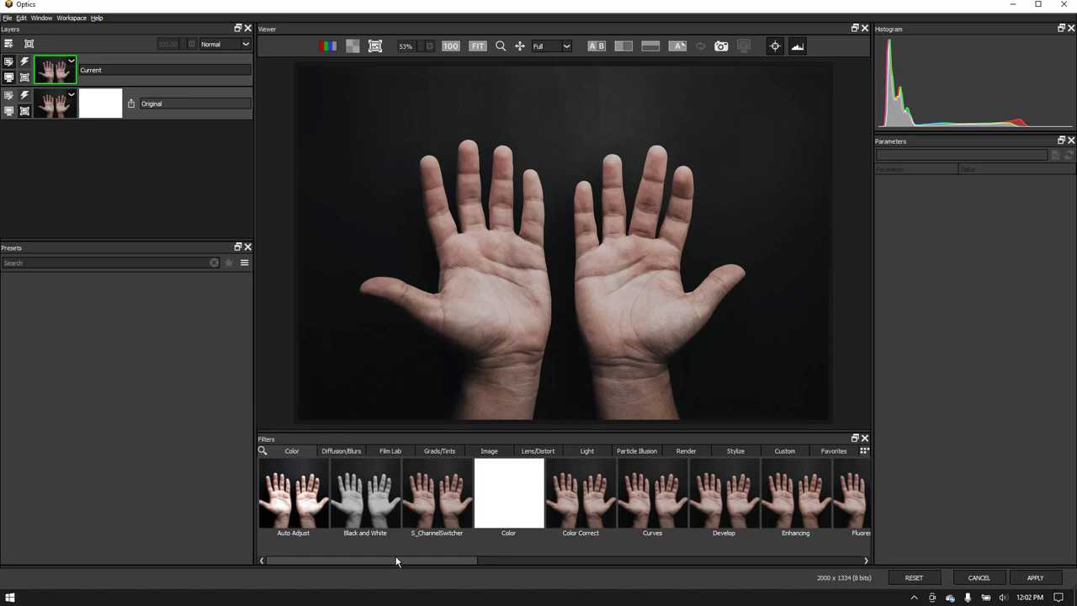
# Add the S_LightLeak filter from the Light category over the hands photo
pyautogui.hscroll(3)
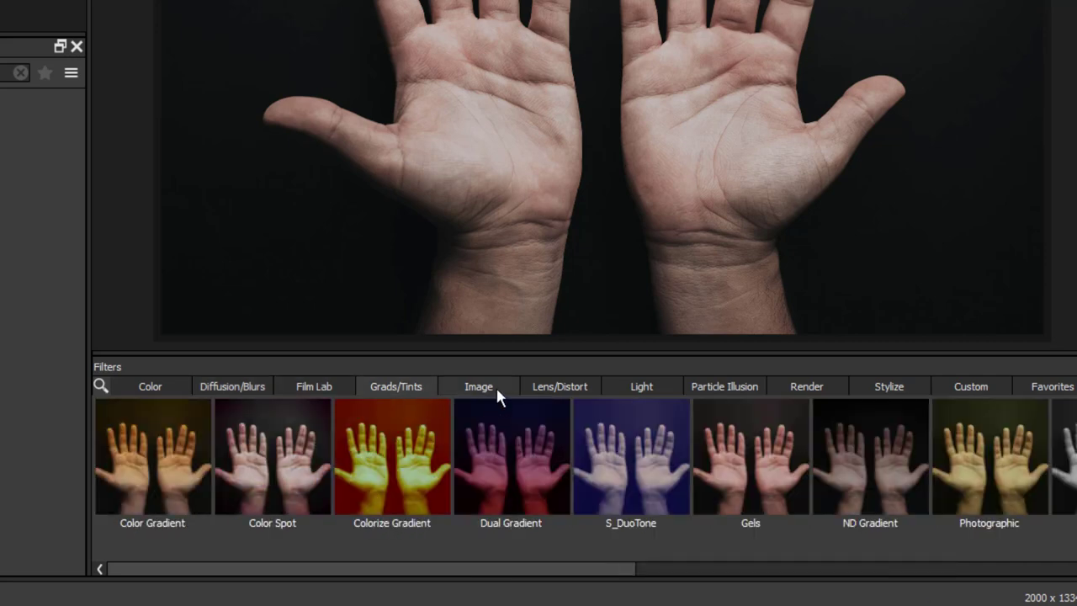
pyautogui.click(724, 386)
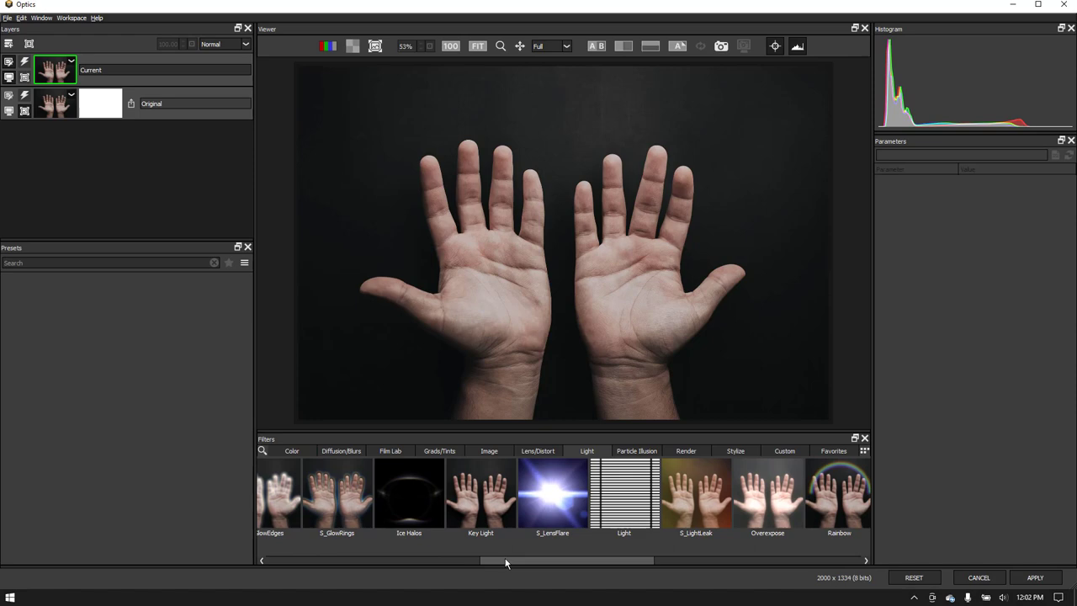
pyautogui.hscroll(3)
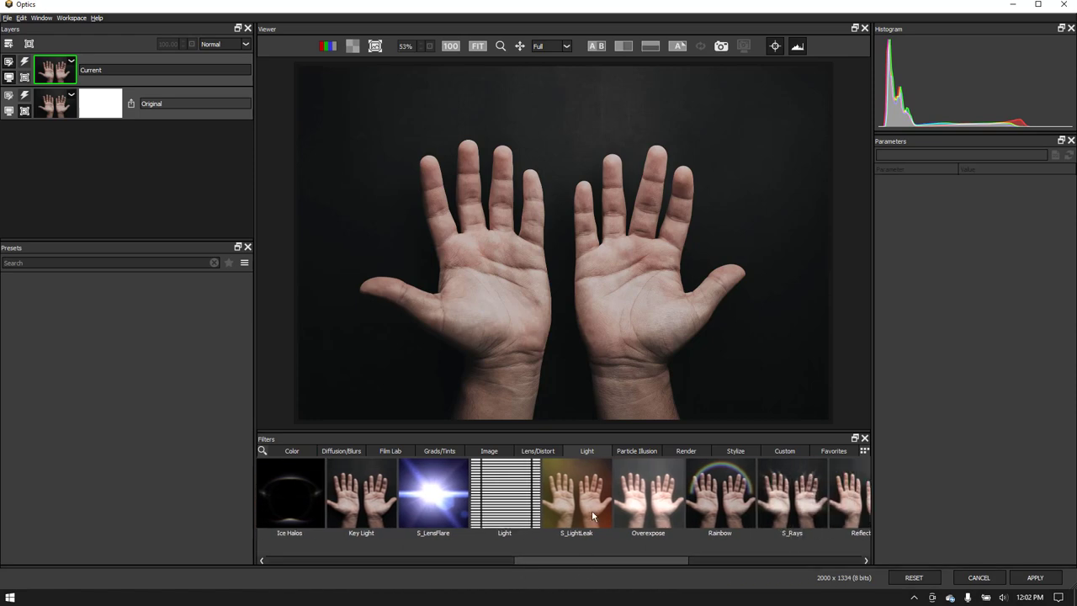
pyautogui.click(576, 495)
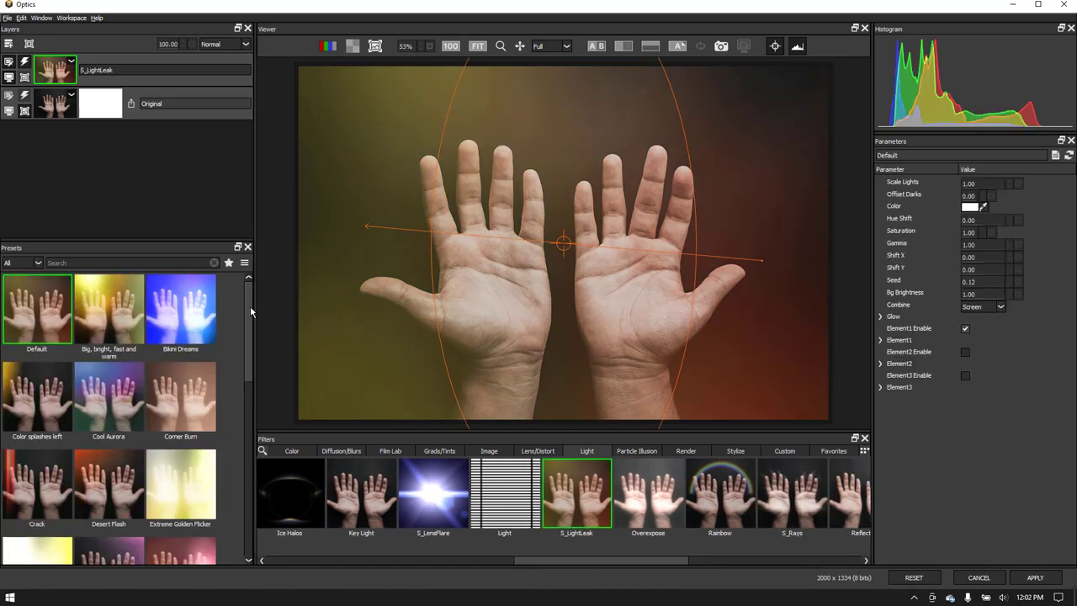
# Apply the Bikini Dreams light leak preset and try a different layer blend mode
pyautogui.click(180, 310)
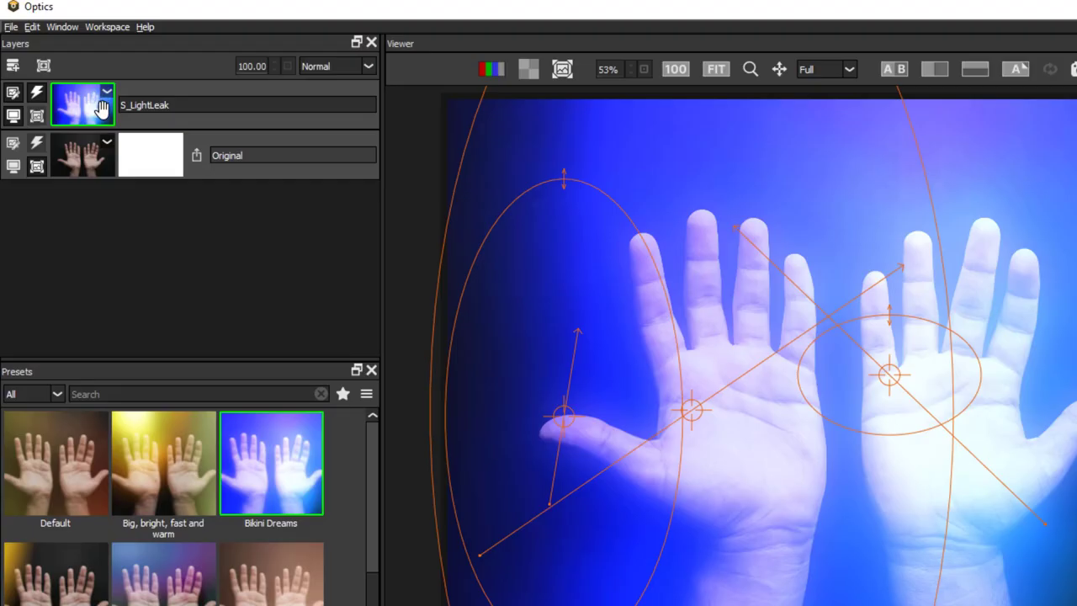
pyautogui.moveTo(271, 76)
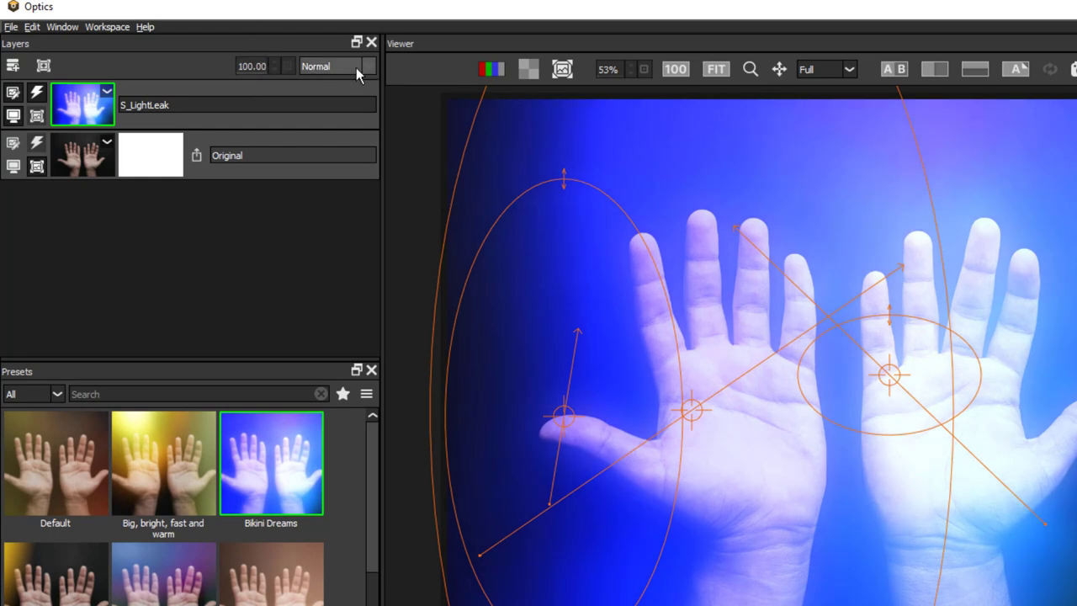
pyautogui.click(328, 67)
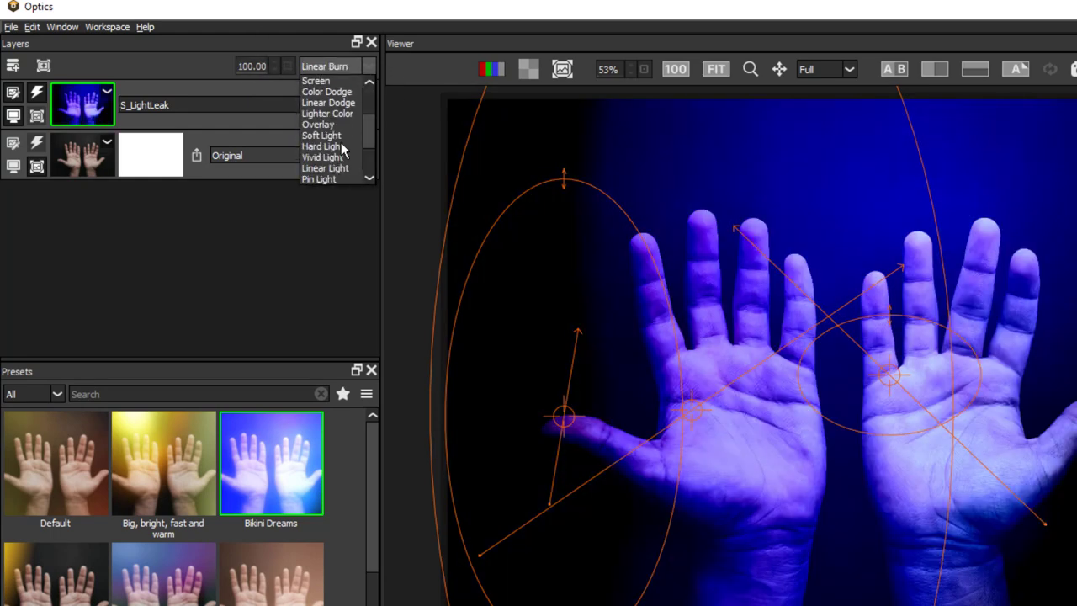
pyautogui.click(322, 134)
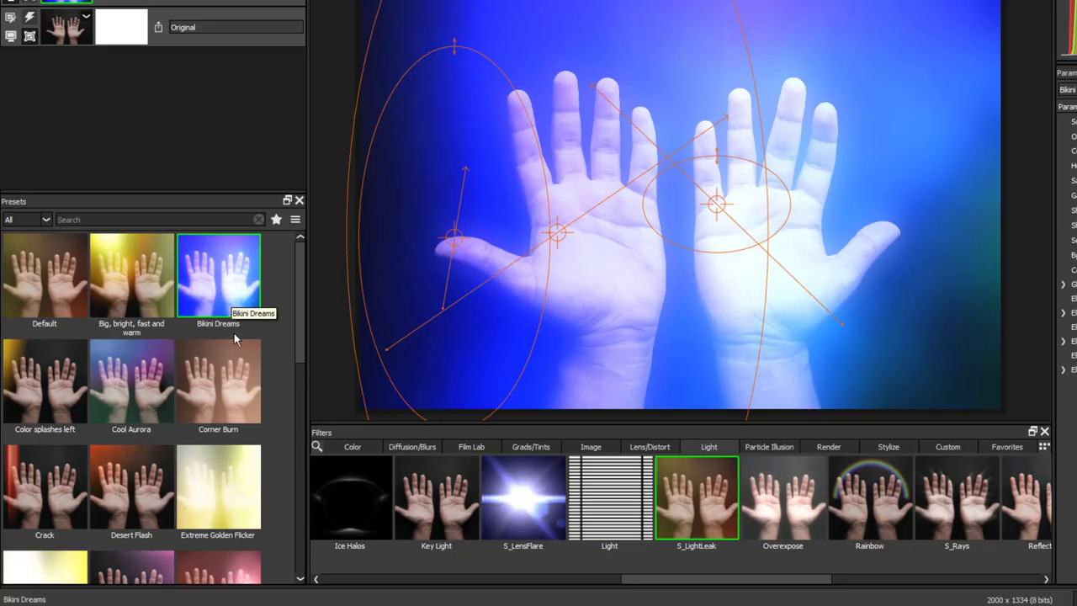
pyautogui.moveTo(131, 276)
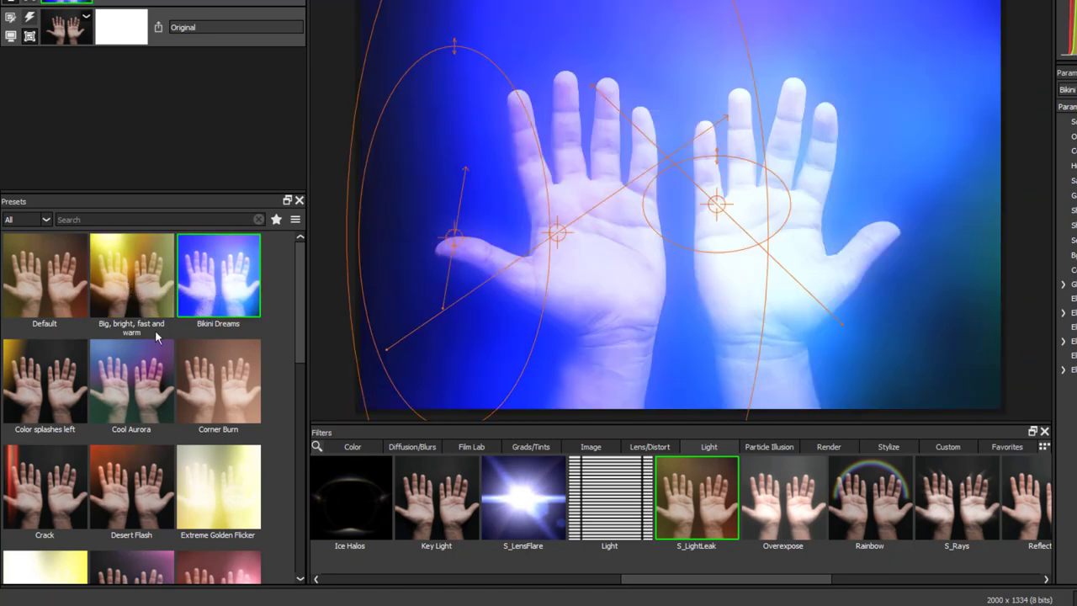
# Preview Cool Aurora, Crack and golden flicker leaks, settle on Hot Pink and star it as favourite
pyautogui.click(131, 380)
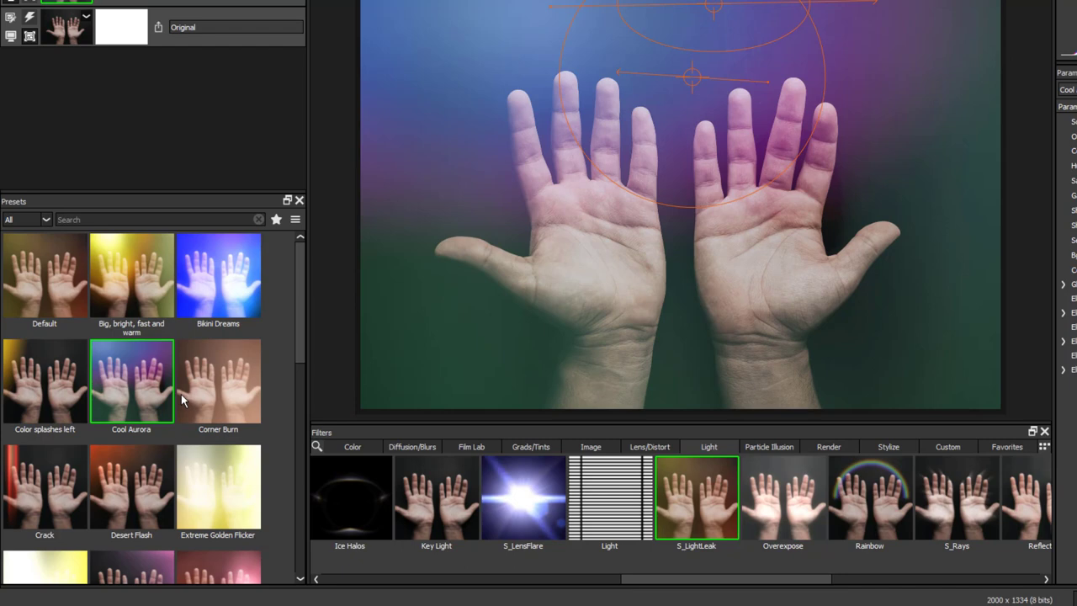
pyautogui.click(131, 486)
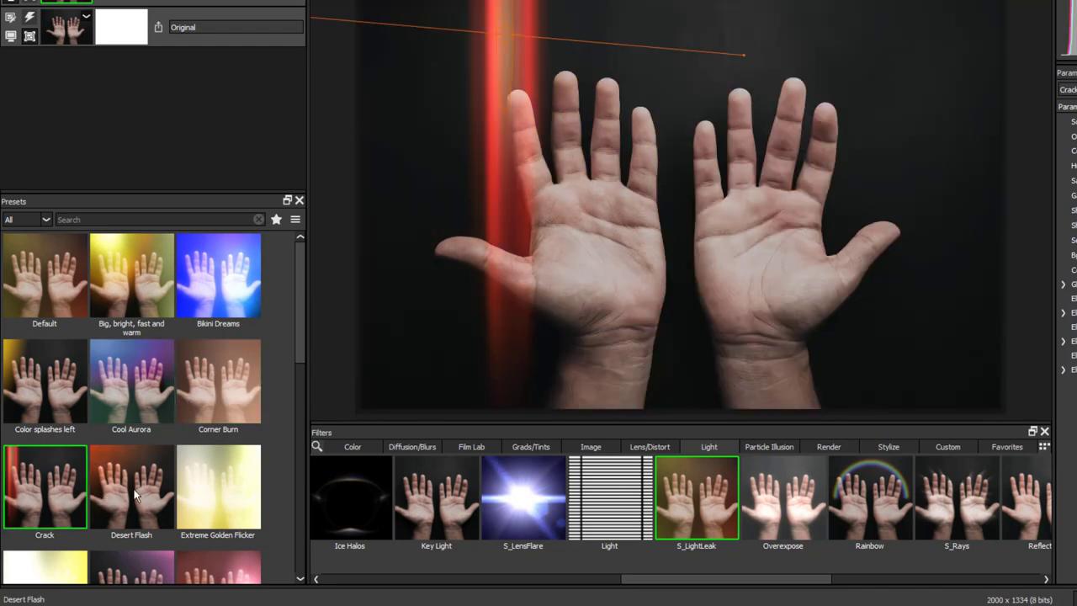
pyautogui.click(219, 486)
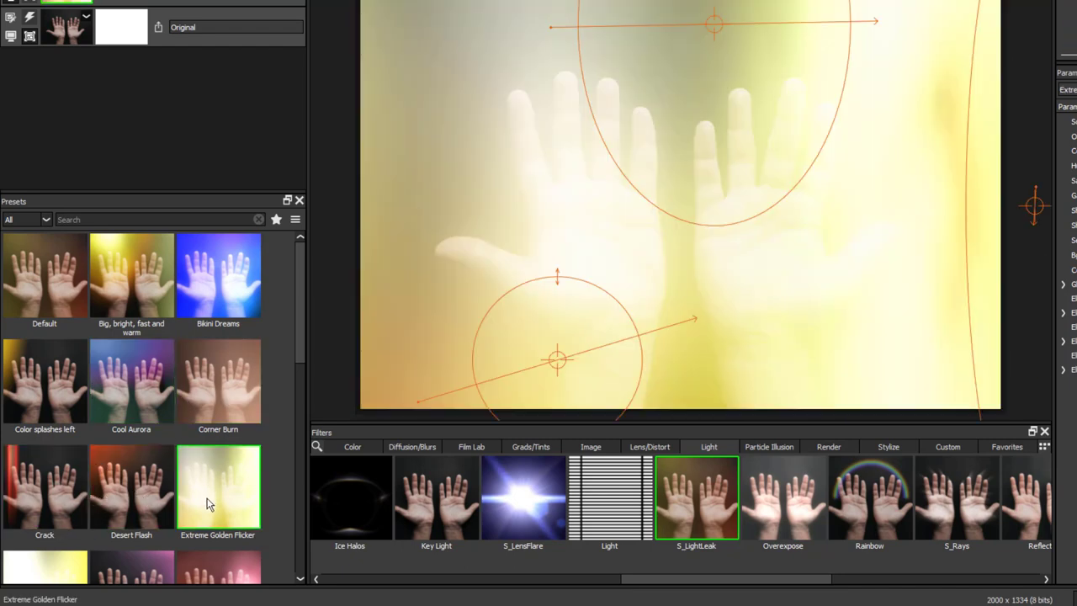
pyautogui.click(218, 441)
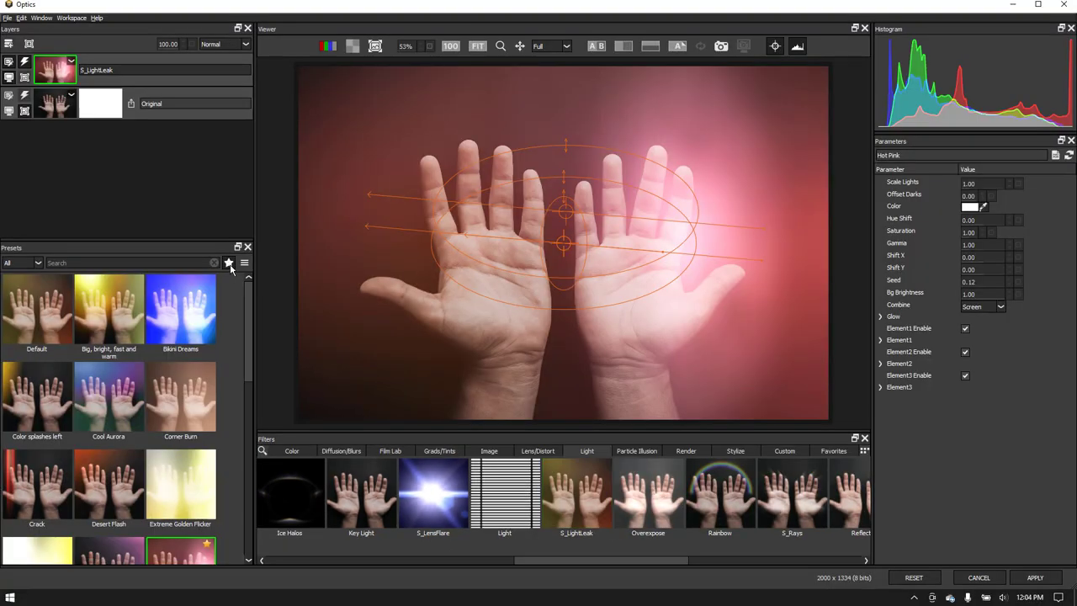
pyautogui.click(229, 262)
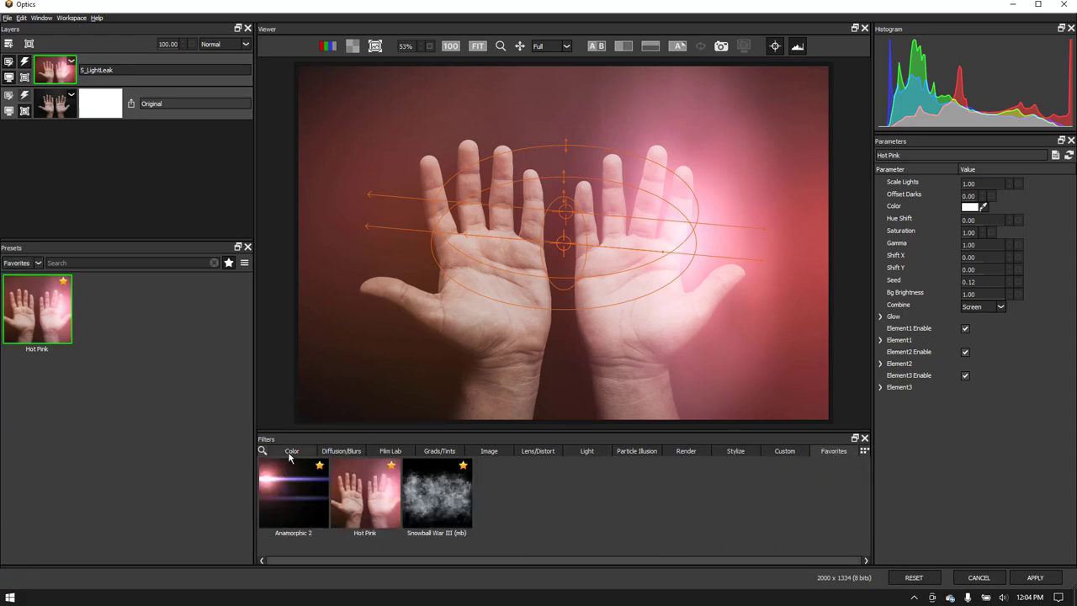
pyautogui.click(292, 451)
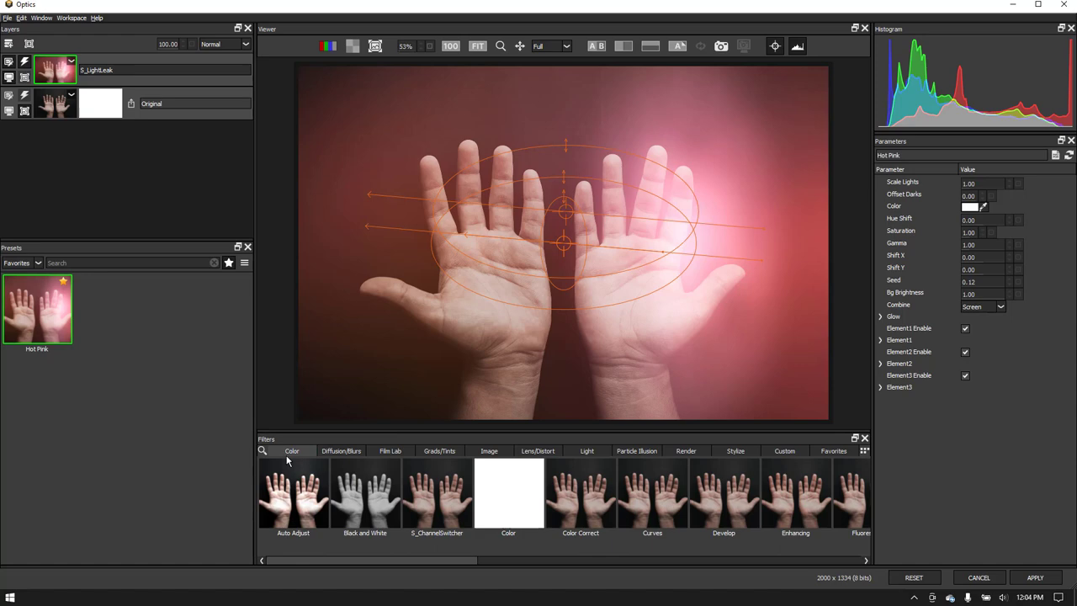
pyautogui.moveTo(305, 444)
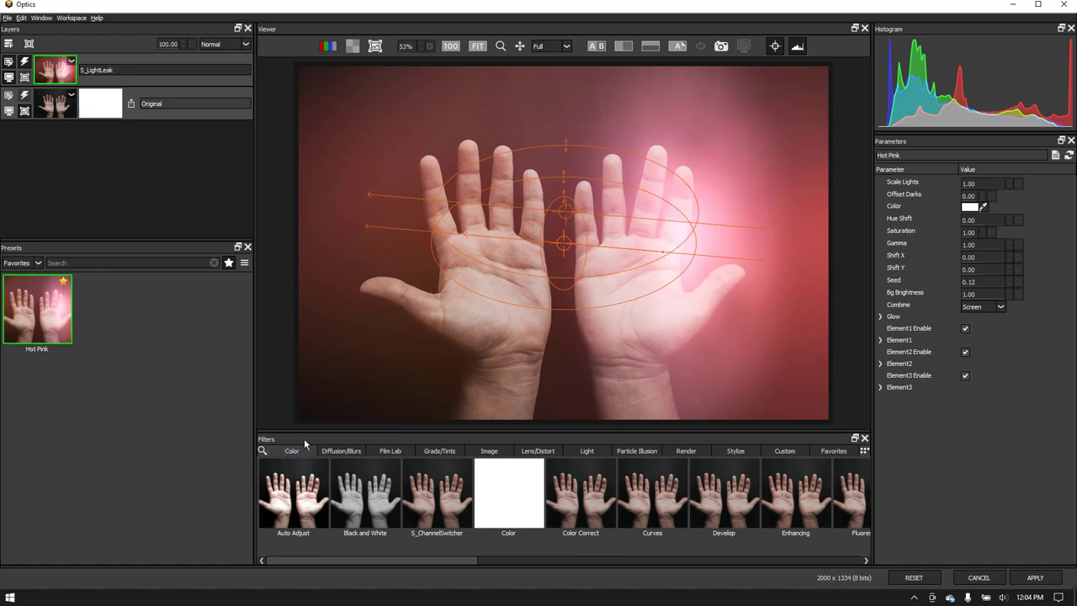
# Add the Film Stocks filter and narrow its presets to one film type
pyautogui.click(390, 451)
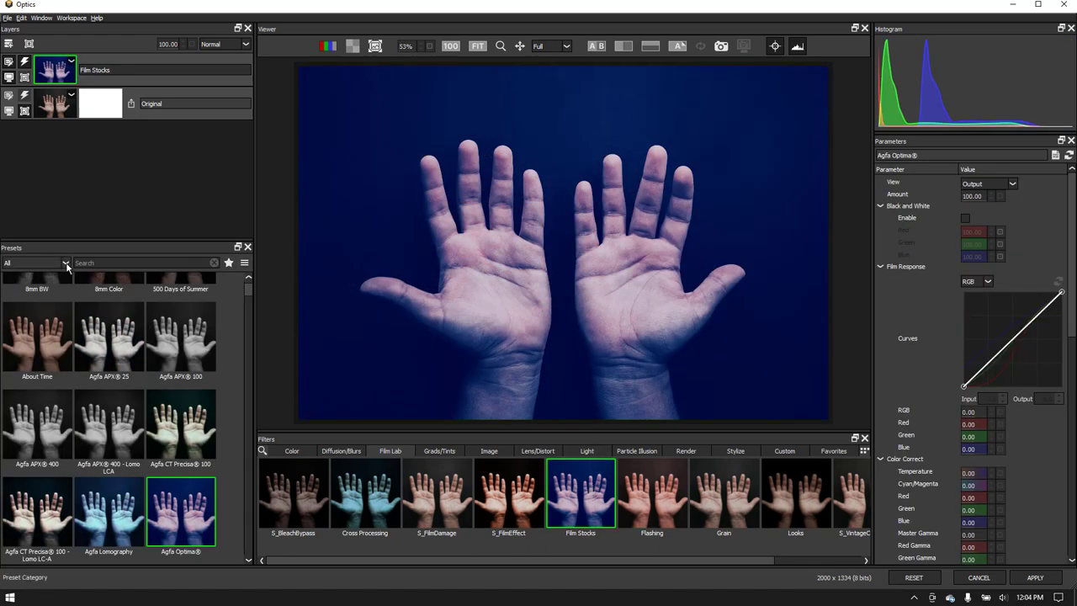
pyautogui.click(66, 262)
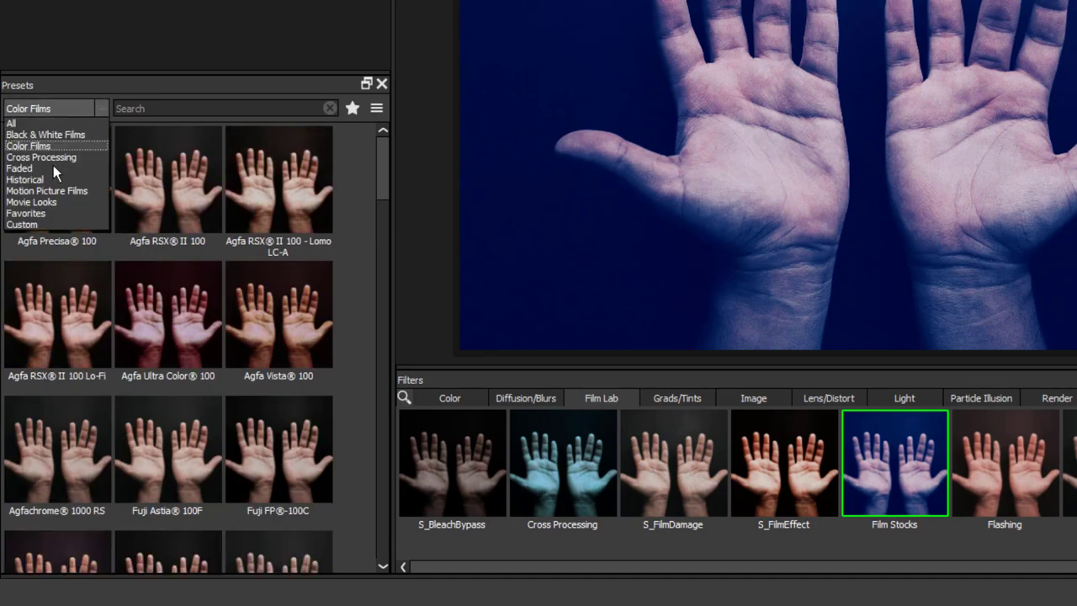
pyautogui.click(30, 202)
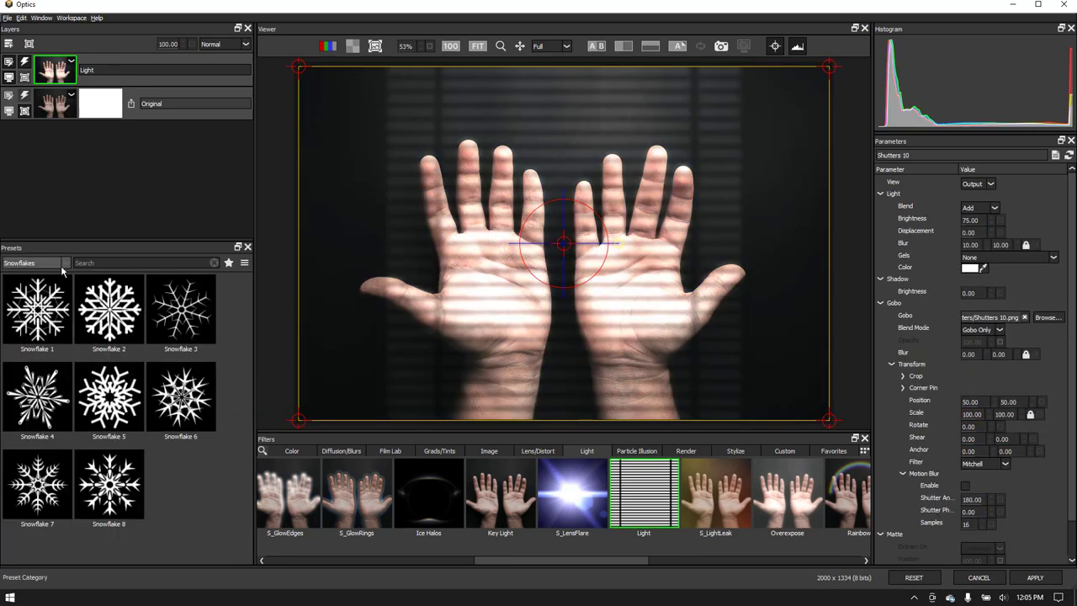
# Switch the Light gobo presets to Windows - Ornate and search presets for 'leave'
pyautogui.click(34, 263)
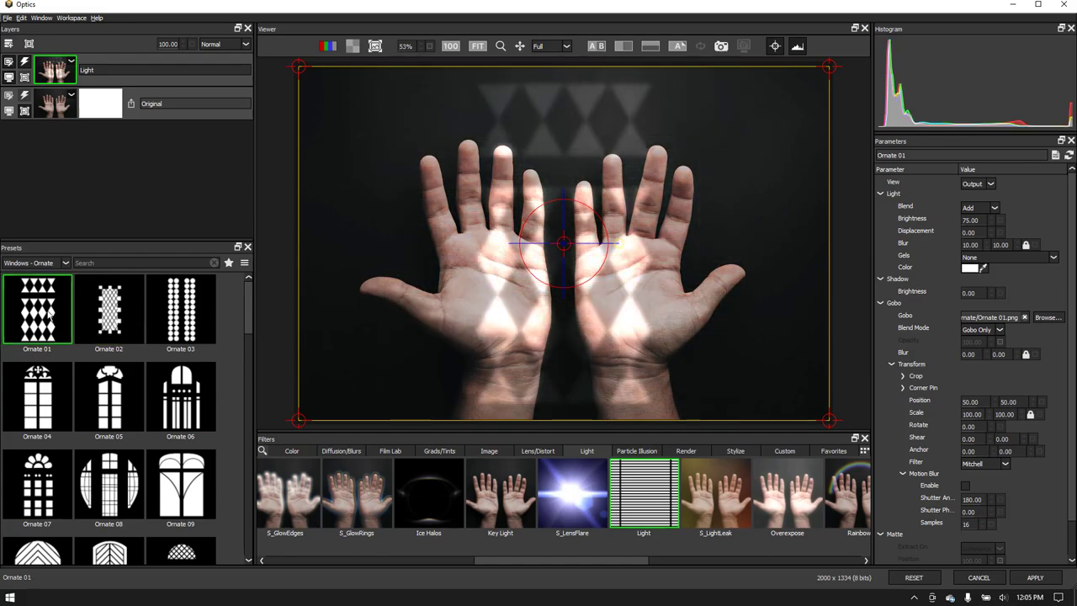
pyautogui.click(180, 395)
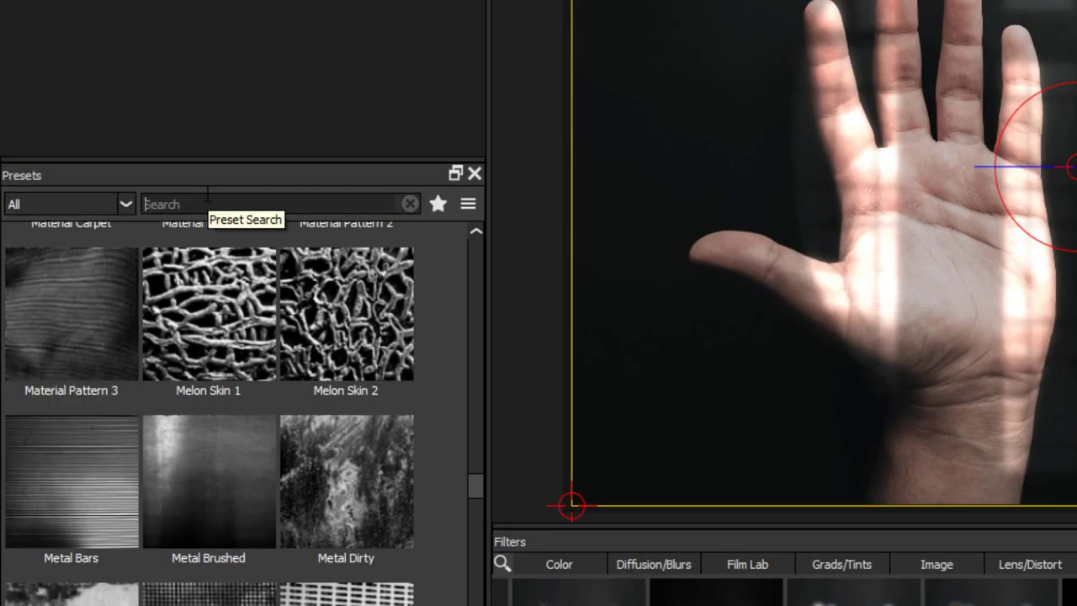
pyautogui.write('leave')
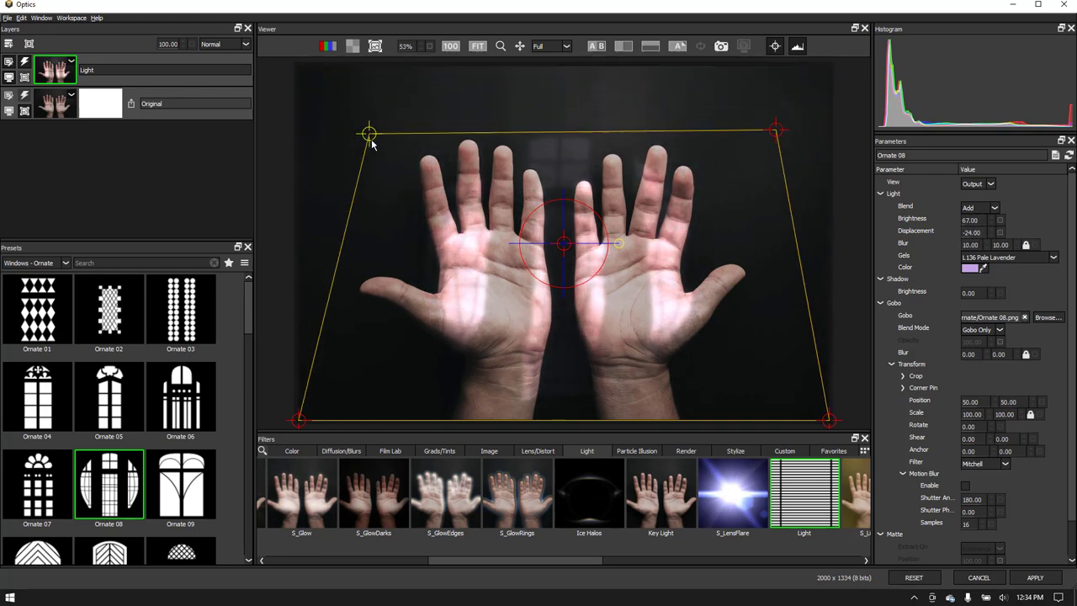
# Skew the Ornate 08 lavender window light into perspective over the hands via the corner-pin handle
pyautogui.moveTo(564, 244); pyautogui.dragTo(589, 227)
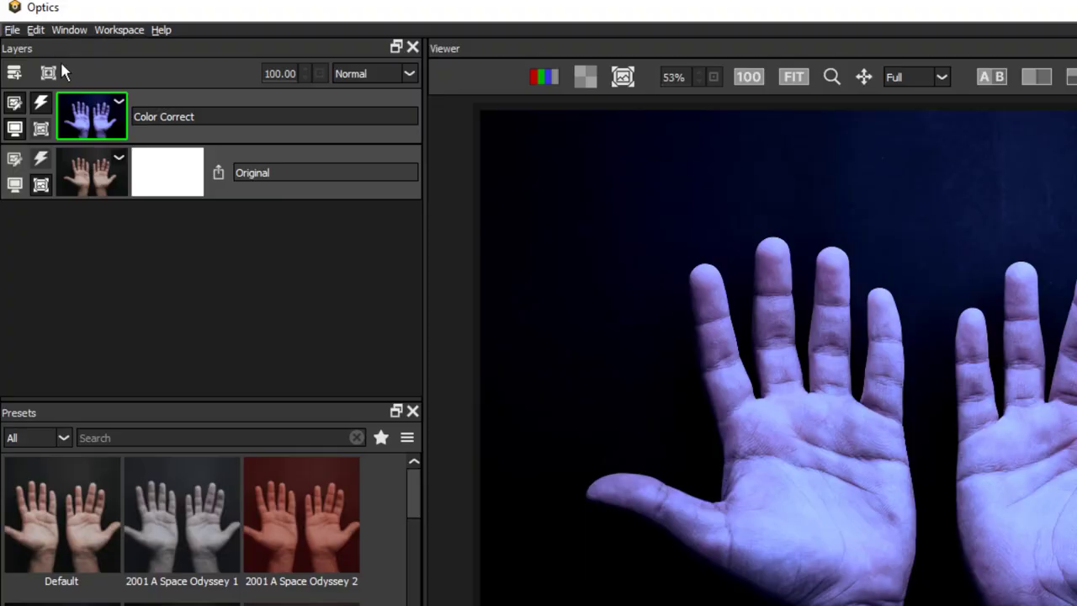
pyautogui.moveTo(14, 73)
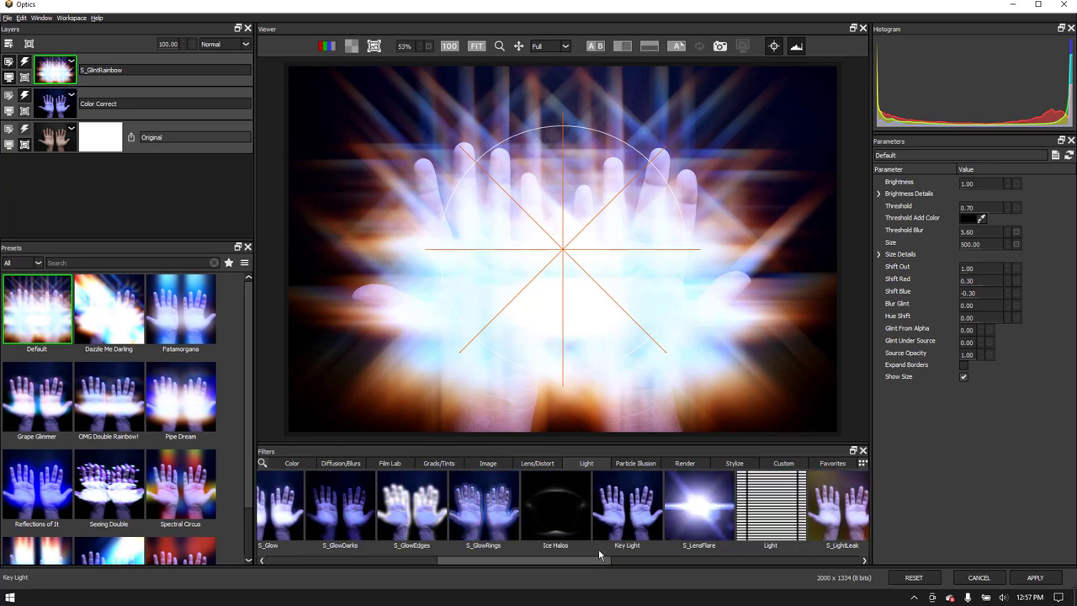
# Add S_LensFlare with the Blue and Ethereal preset and position its glow over the hands
pyautogui.click(633, 505)
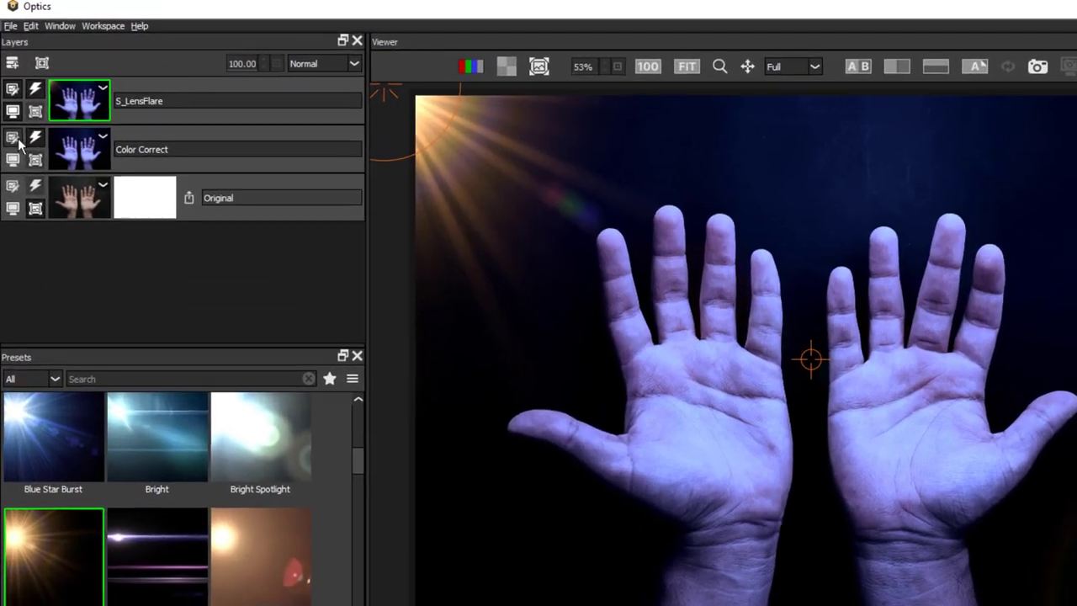
pyautogui.click(76, 148)
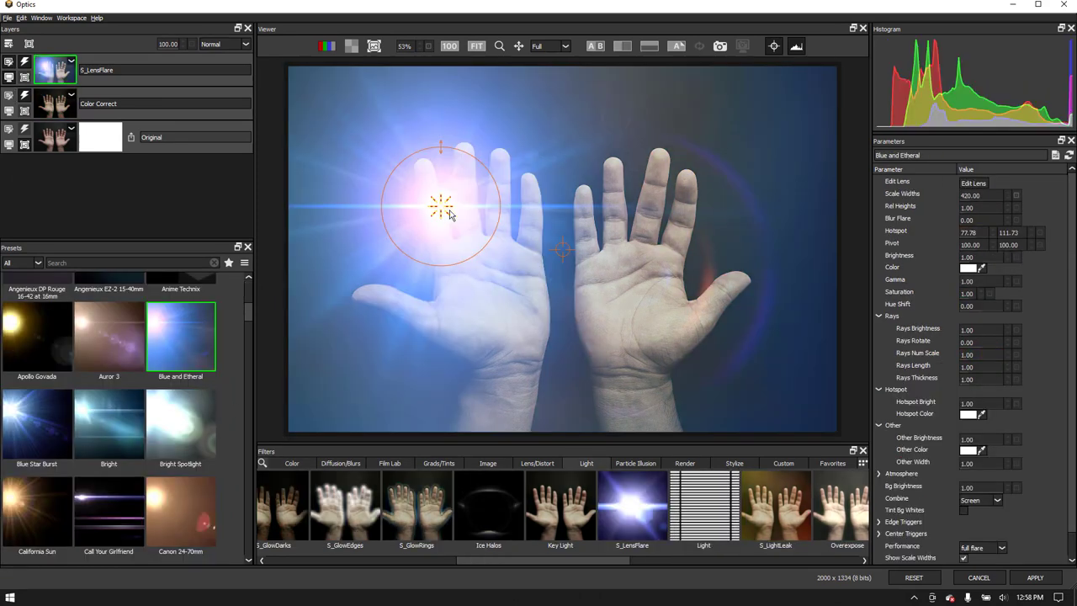
pyautogui.moveTo(441, 205); pyautogui.dragTo(562, 413)
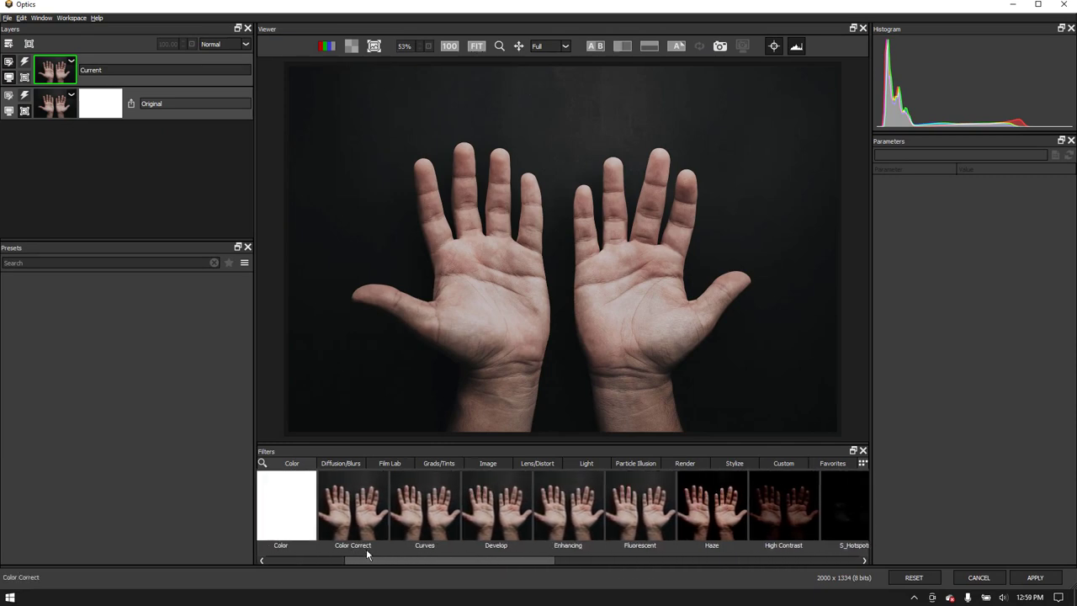
# Add a Color Correct layer and place its ellipse mask centred over the hands
pyautogui.click(353, 505)
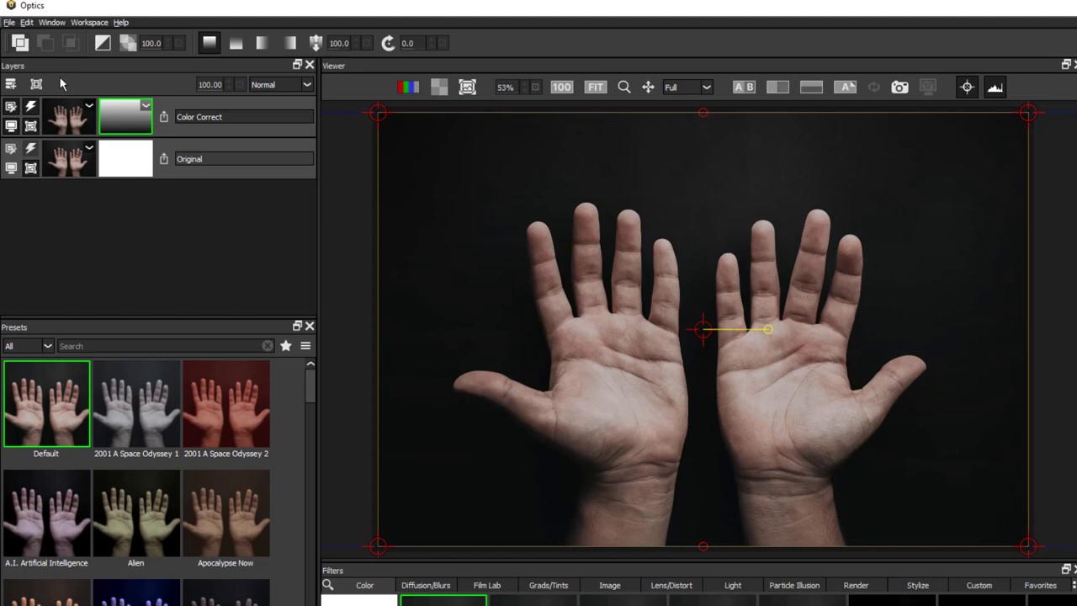
pyautogui.moveTo(221, 71)
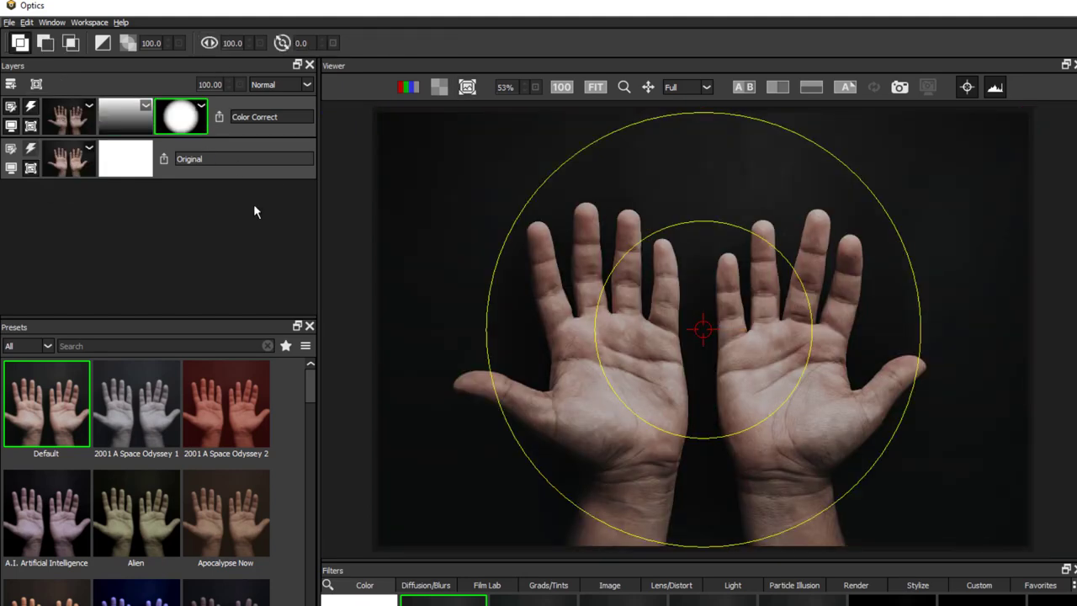
pyautogui.moveTo(704, 328); pyautogui.dragTo(674, 245)
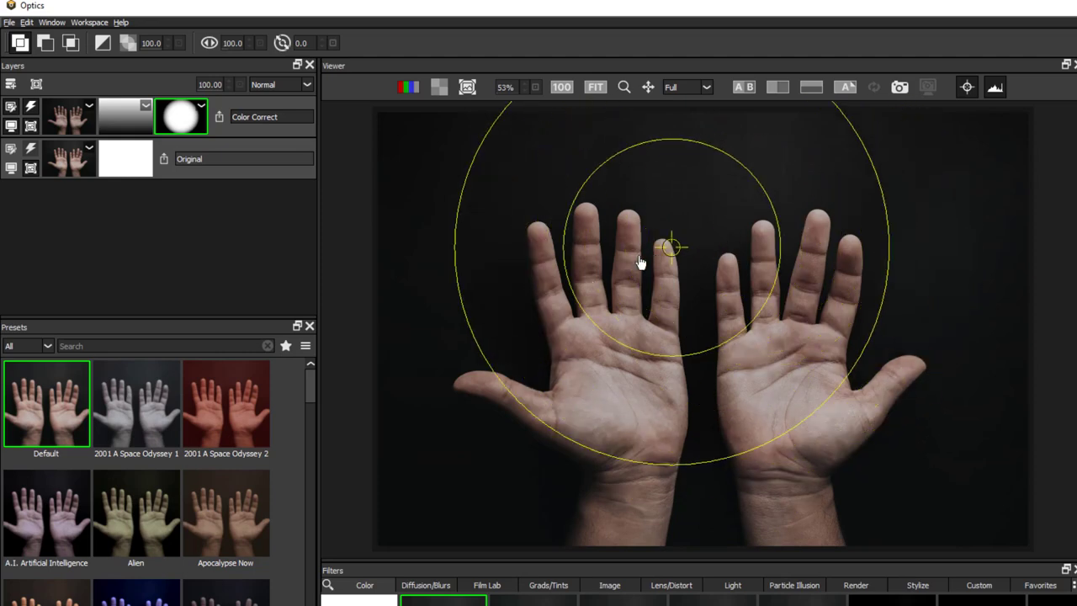
pyautogui.moveTo(673, 250); pyautogui.dragTo(704, 323)
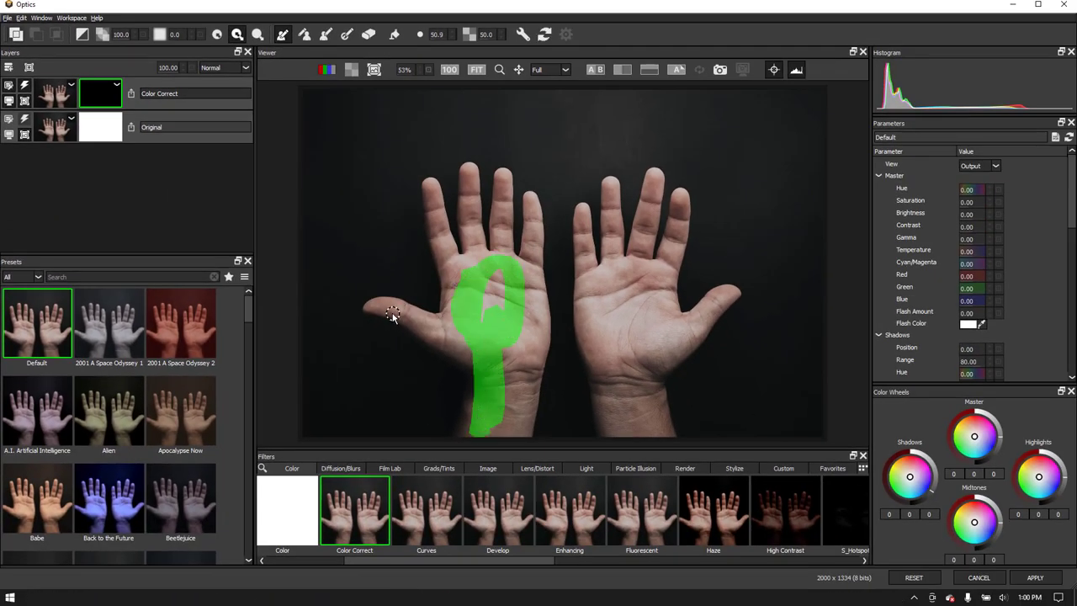
# Magic Brush the hands as keep and background as remove, compute the mask, then invert it
pyautogui.moveTo(396, 316); pyautogui.dragTo(613, 317)
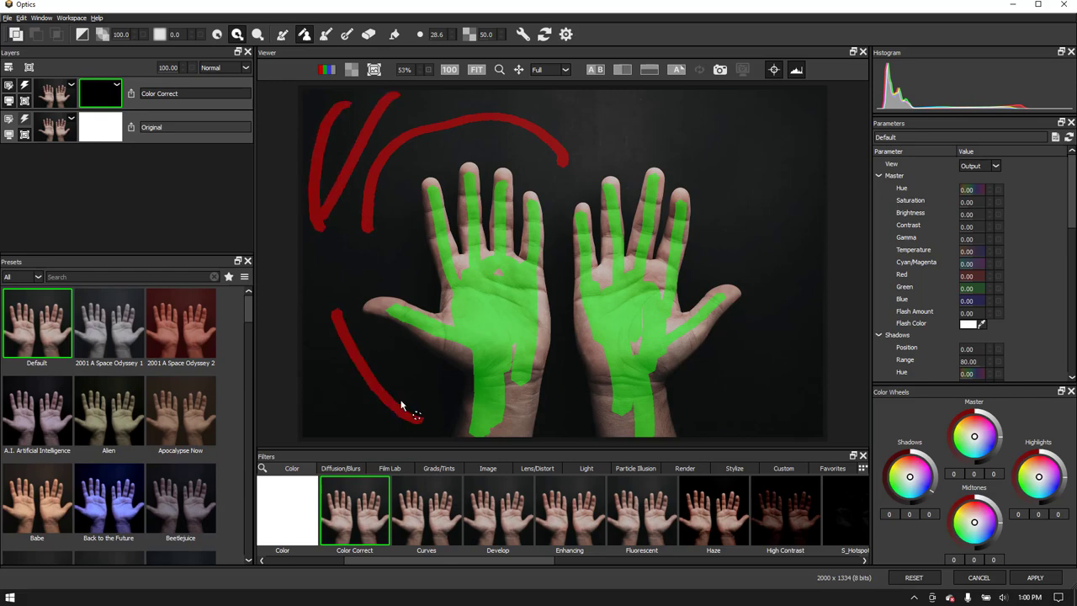
pyautogui.moveTo(417, 418); pyautogui.dragTo(727, 244)
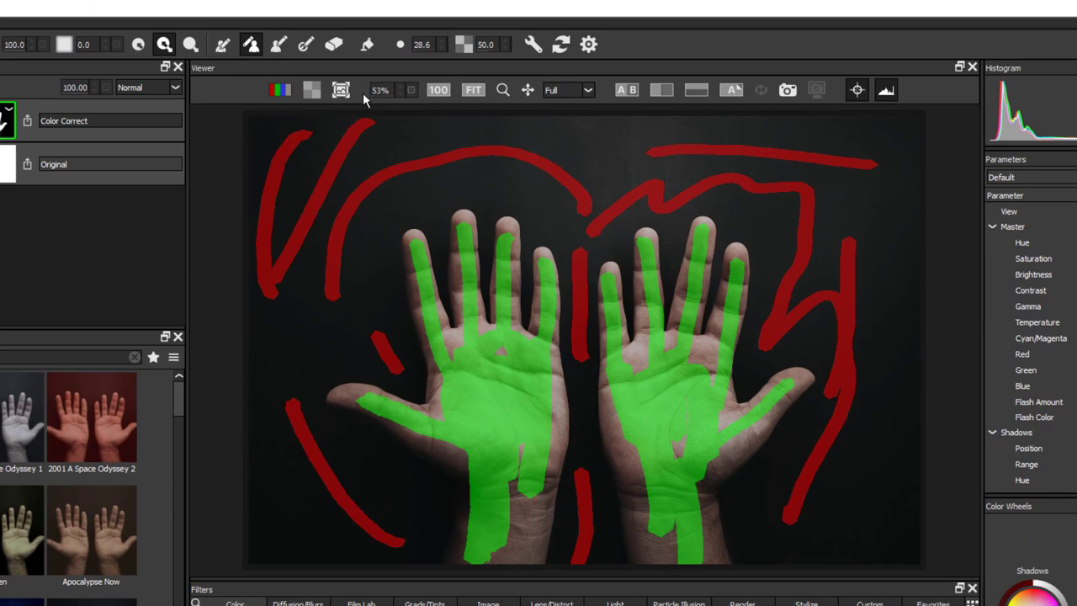
pyautogui.click(340, 90)
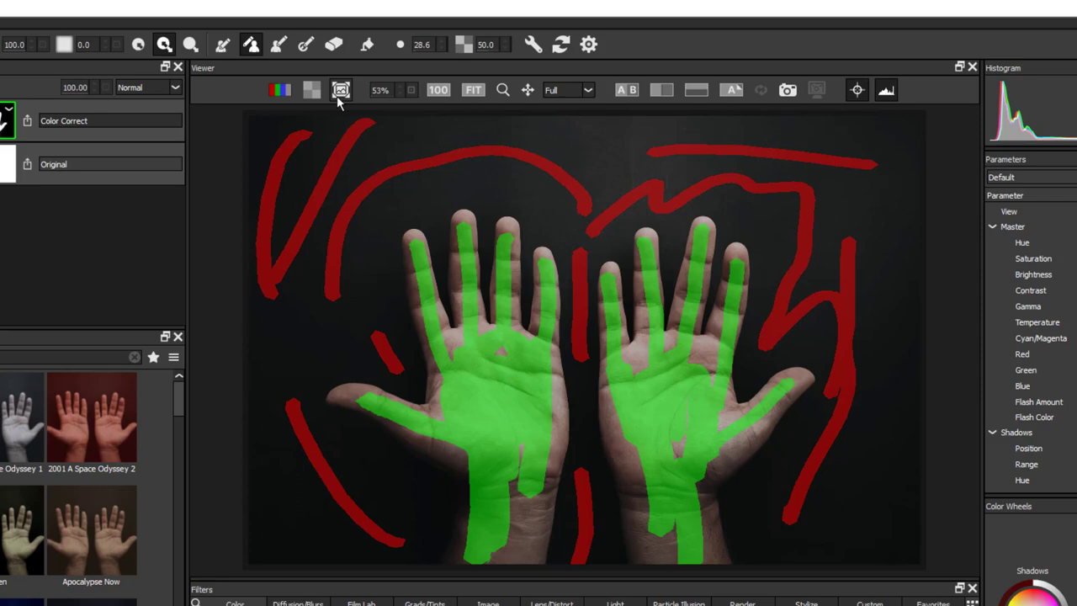
pyautogui.click(340, 91)
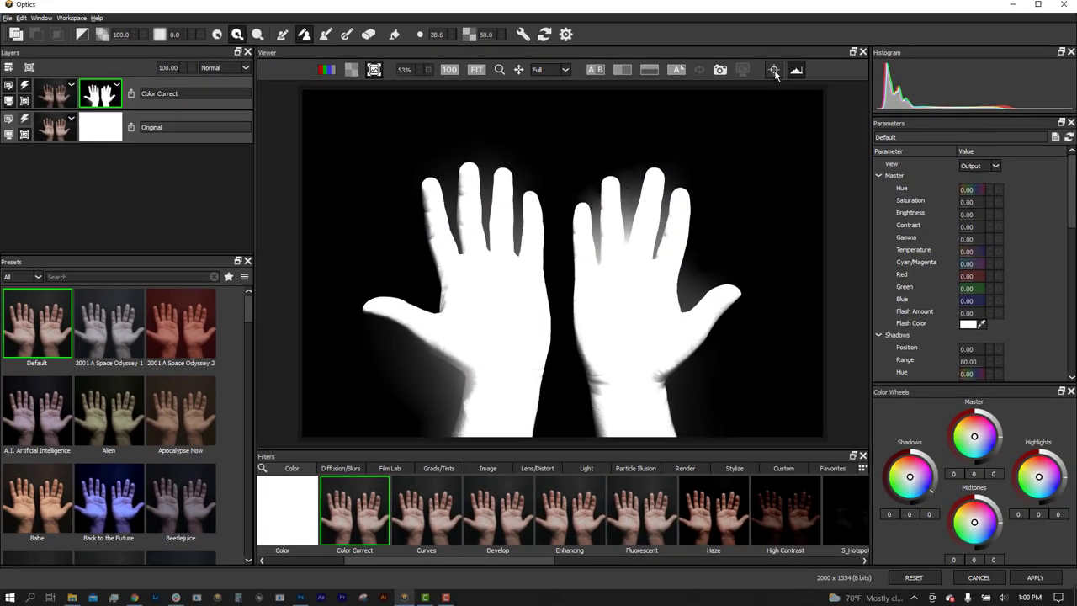
pyautogui.click(774, 71)
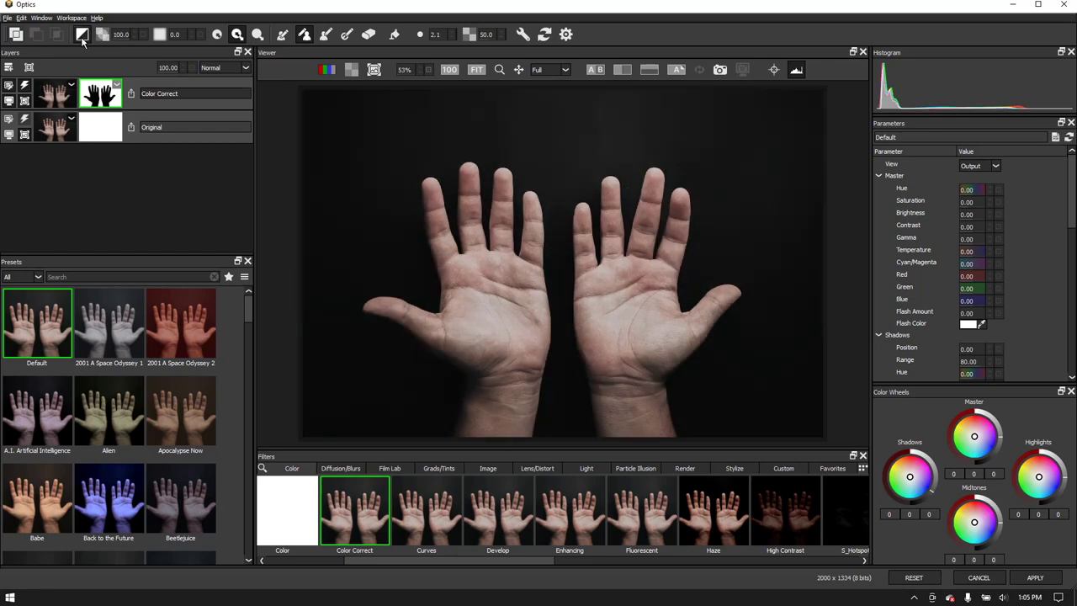
pyautogui.moveTo(107, 138)
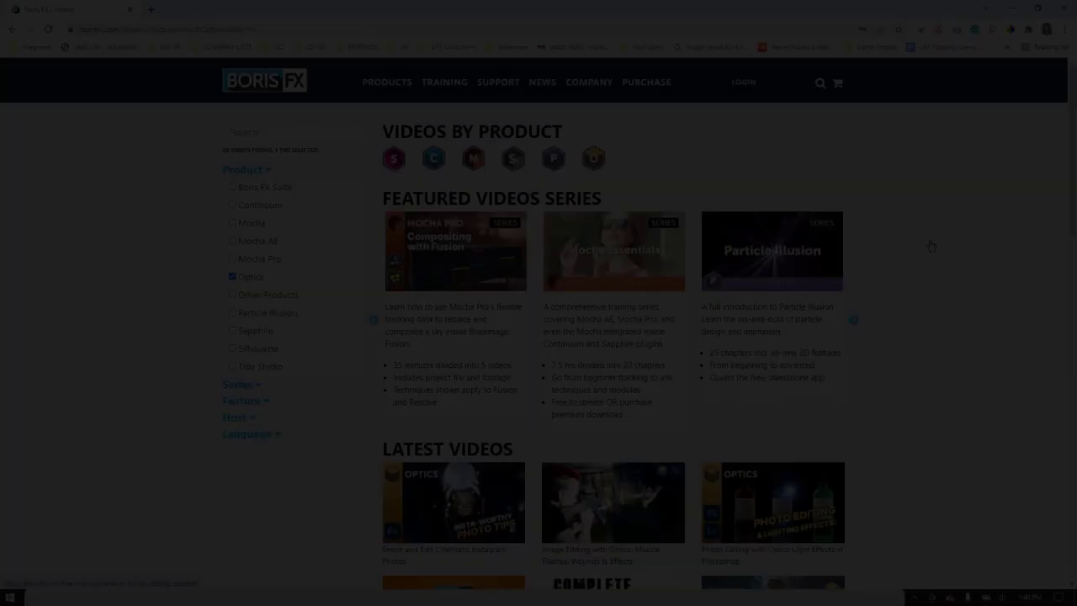
pyautogui.scroll(-3)
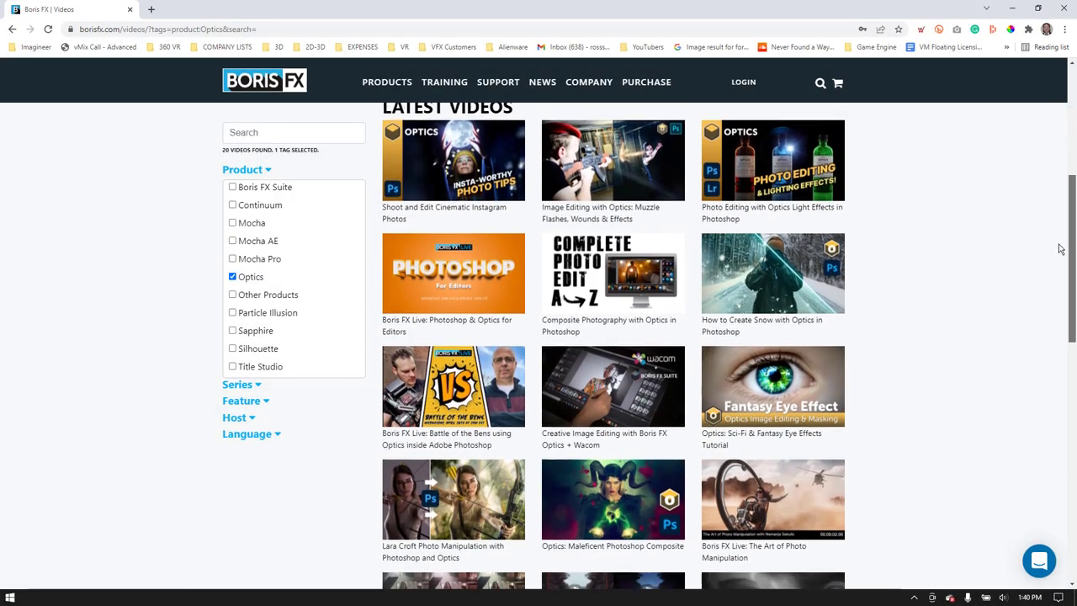
pyautogui.scroll(-3)
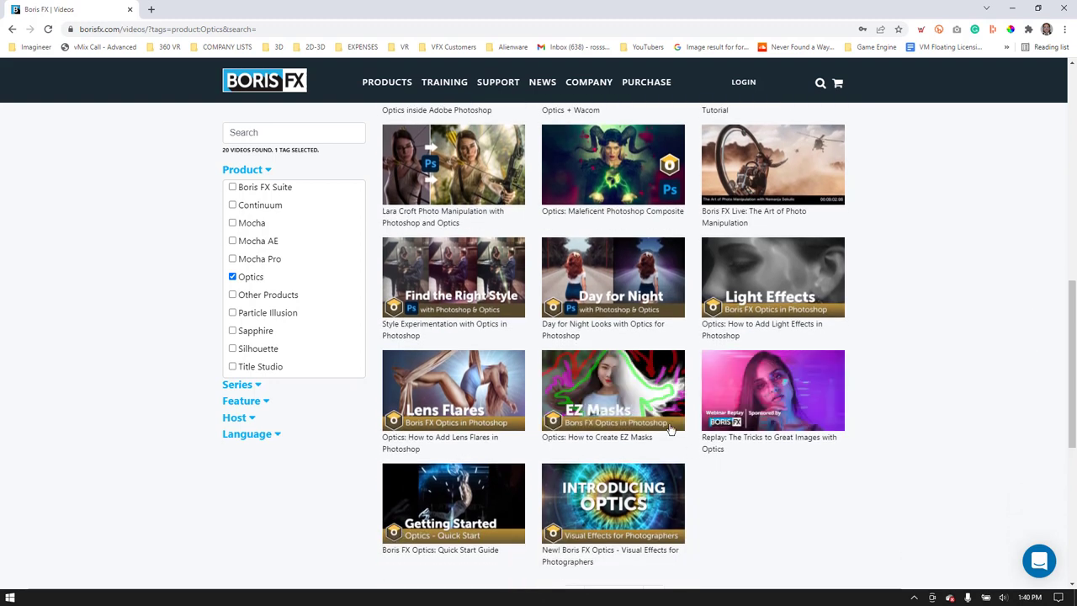
pyautogui.click(613, 391)
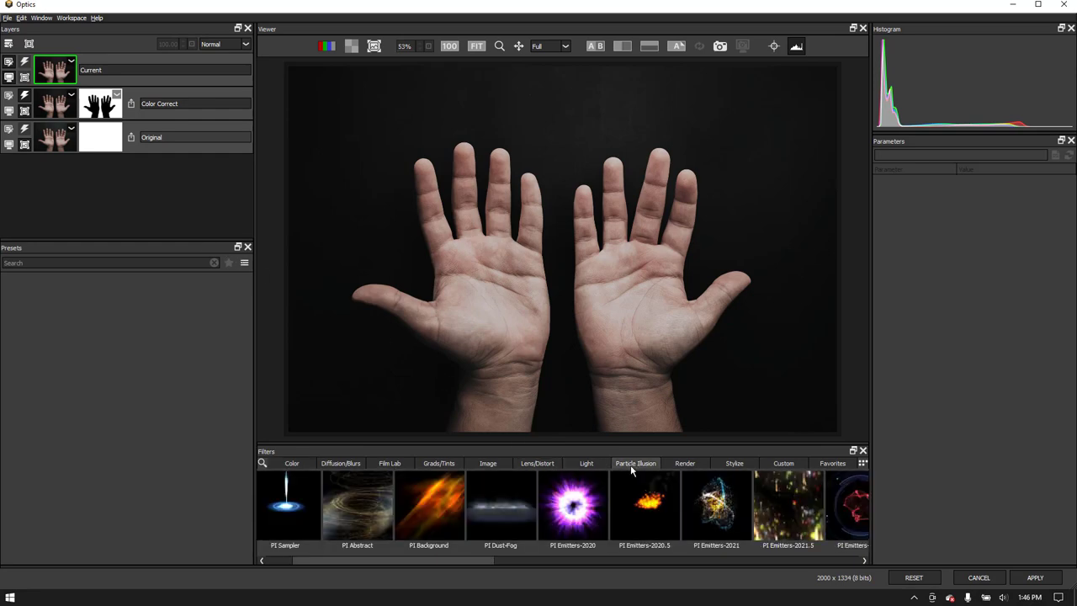
# Try PI Sampler, then switch to PI Fireworks with a sparks burst preset above the hands
pyautogui.click(354, 505)
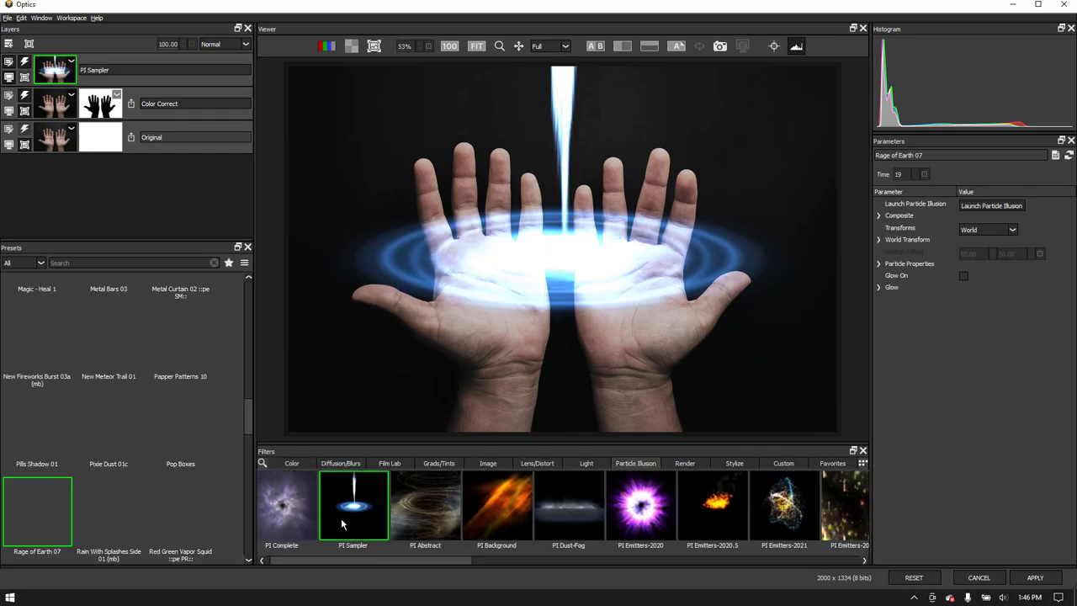
pyautogui.click(497, 505)
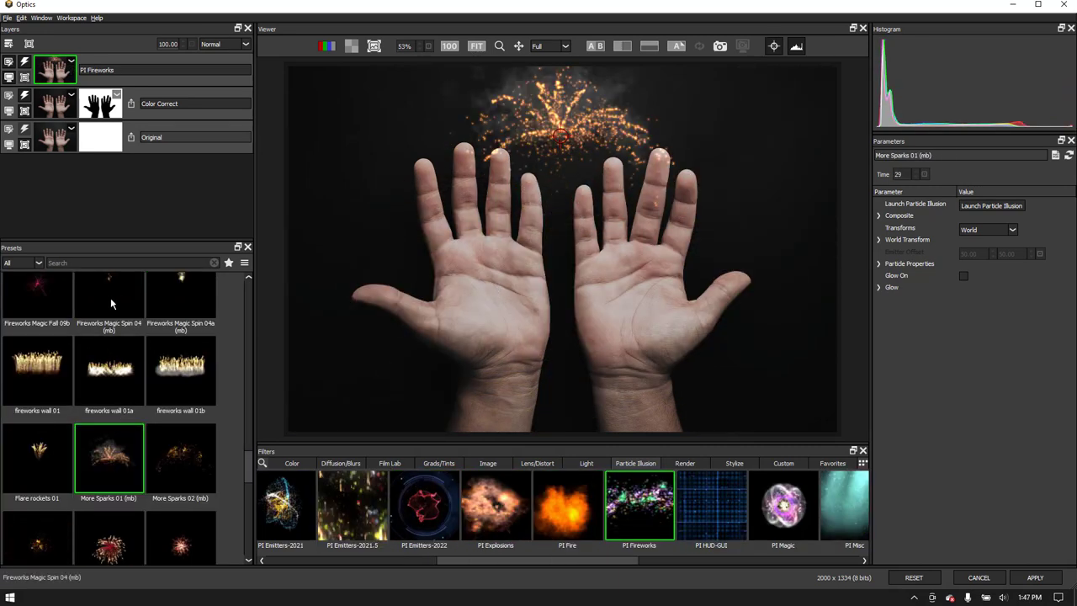
pyautogui.doubleClick(182, 492)
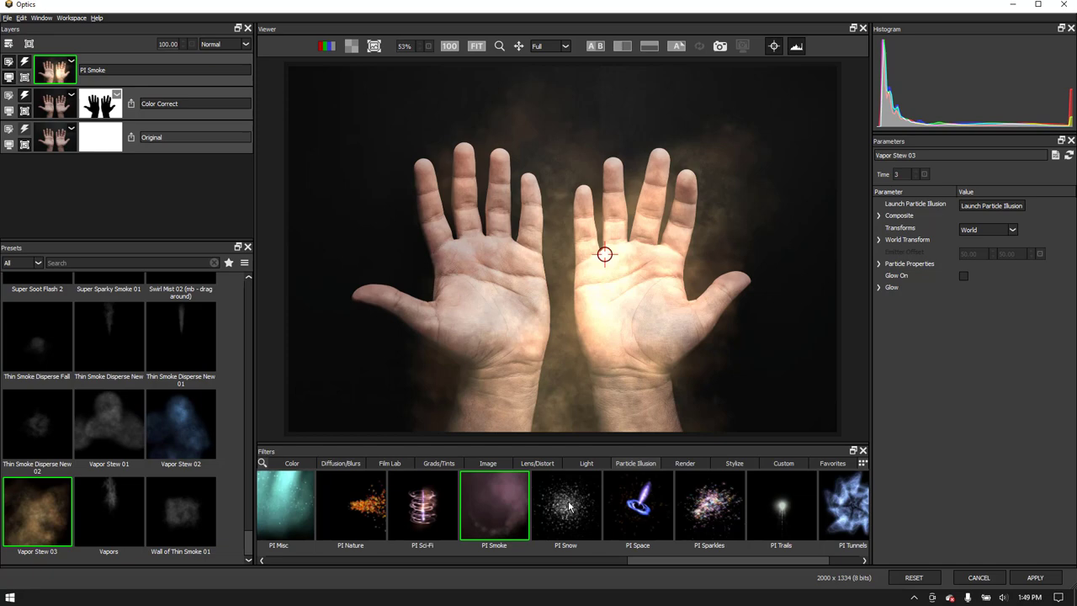
# Apply PI Snow with the Simple Snow Area 2 preset, review its transform and particle settings, and add a layer
pyautogui.click(566, 505)
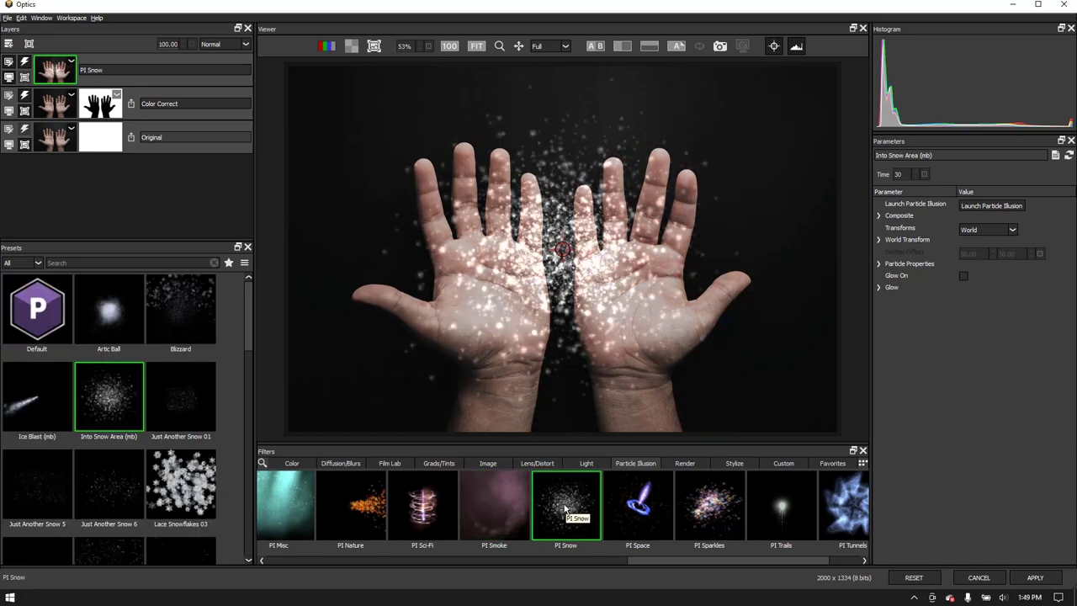
pyautogui.click(37, 352)
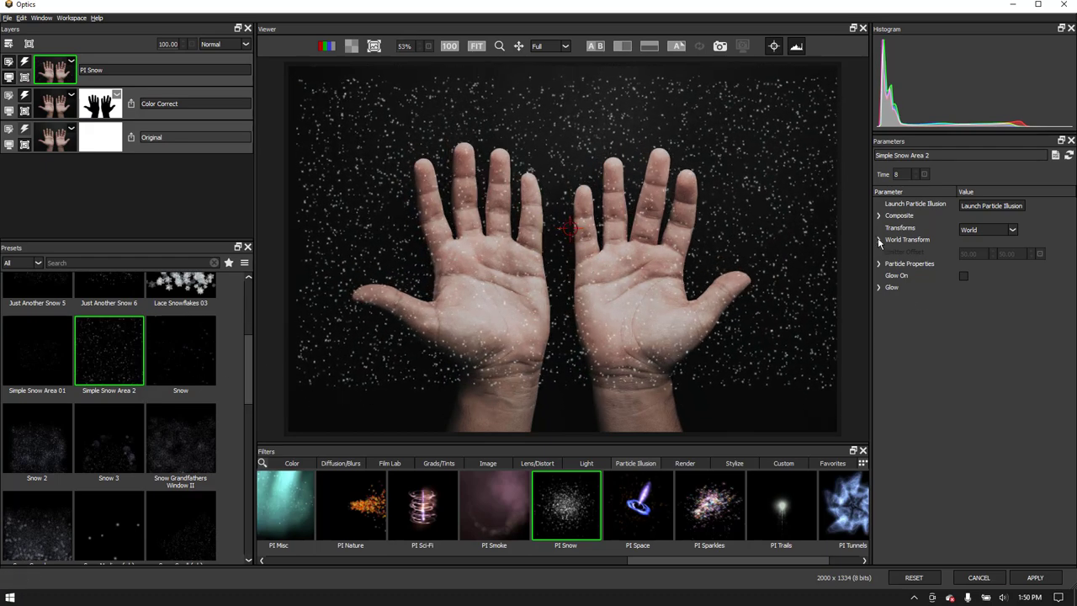
pyautogui.click(879, 239)
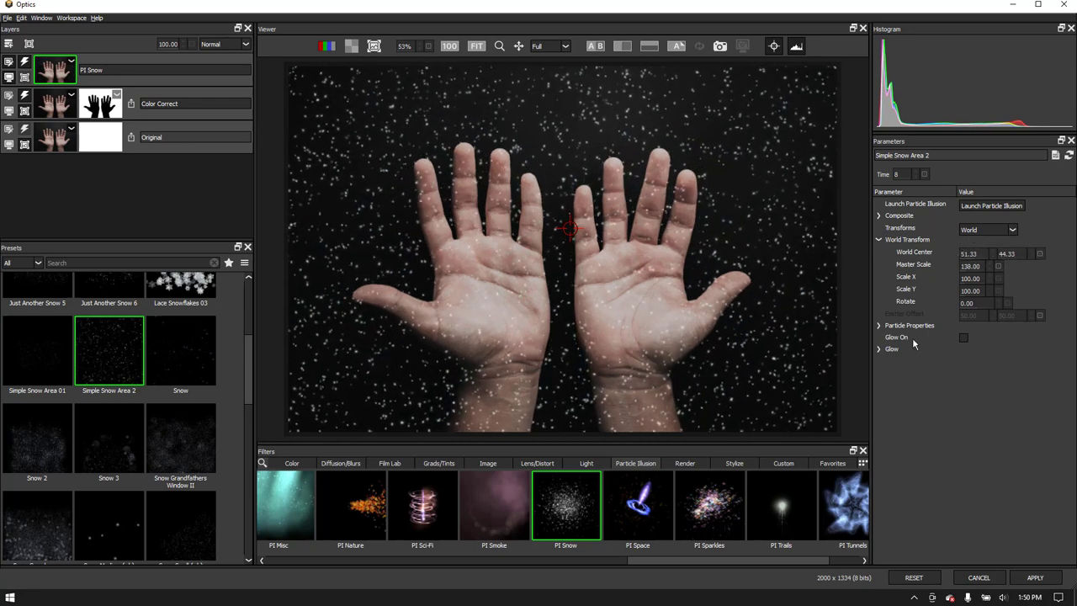
pyautogui.click(879, 327)
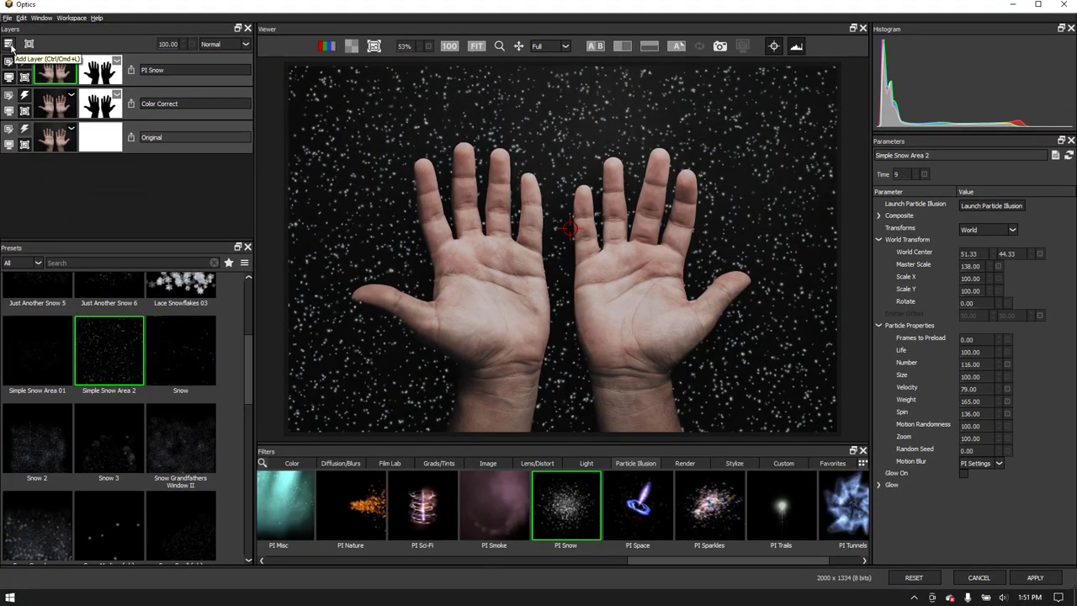
pyautogui.click(10, 44)
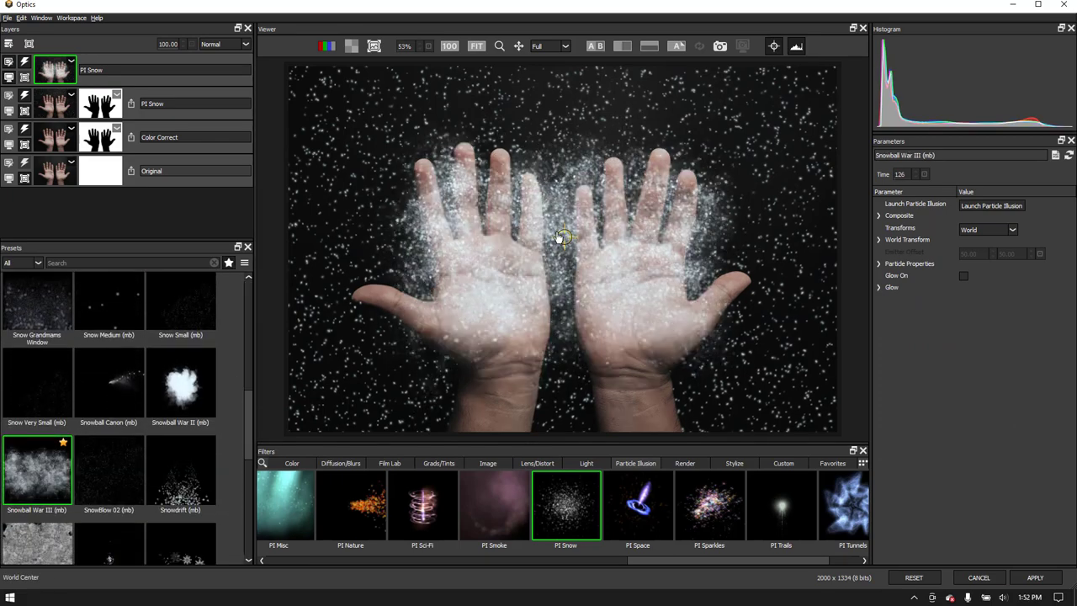
# Give the second snow layer the Snowball burst with heavier Weight, then launch Particle Illusion
pyautogui.click(879, 239)
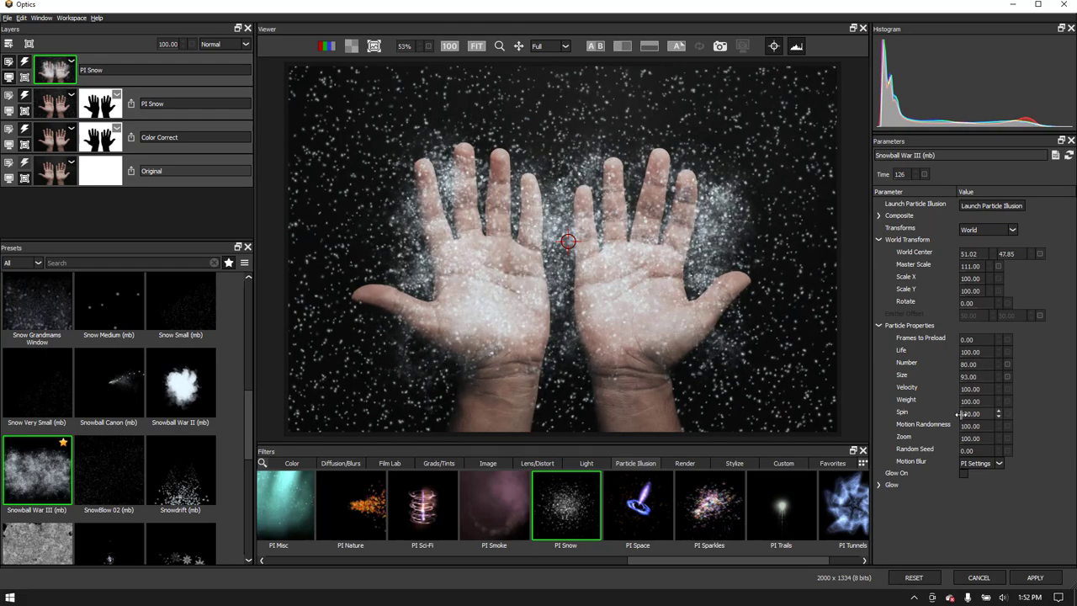
pyautogui.moveTo(968, 413); pyautogui.dragTo(997, 413)
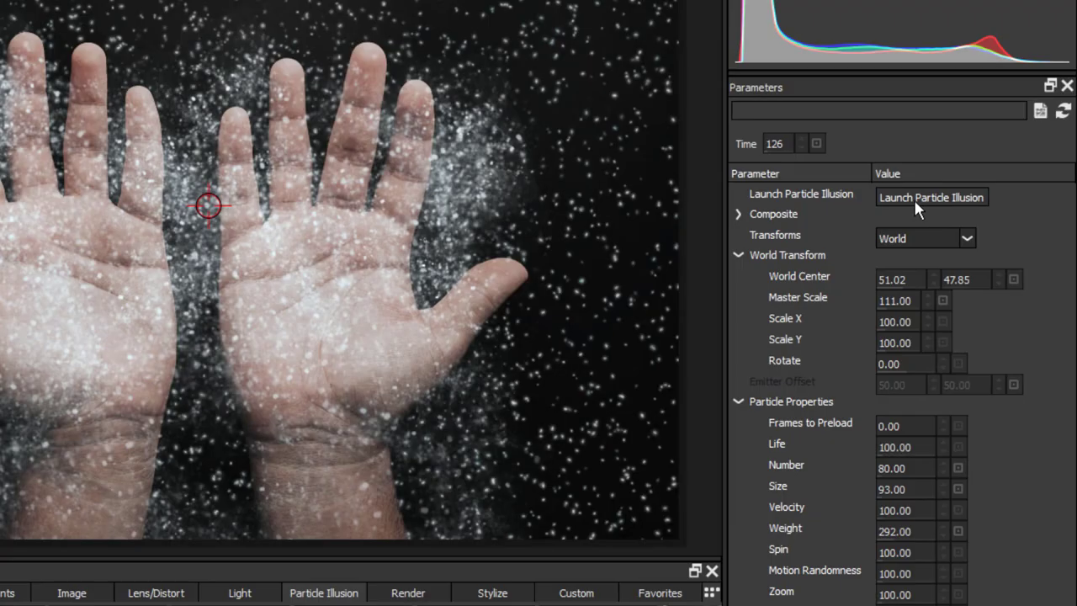
pyautogui.click(931, 197)
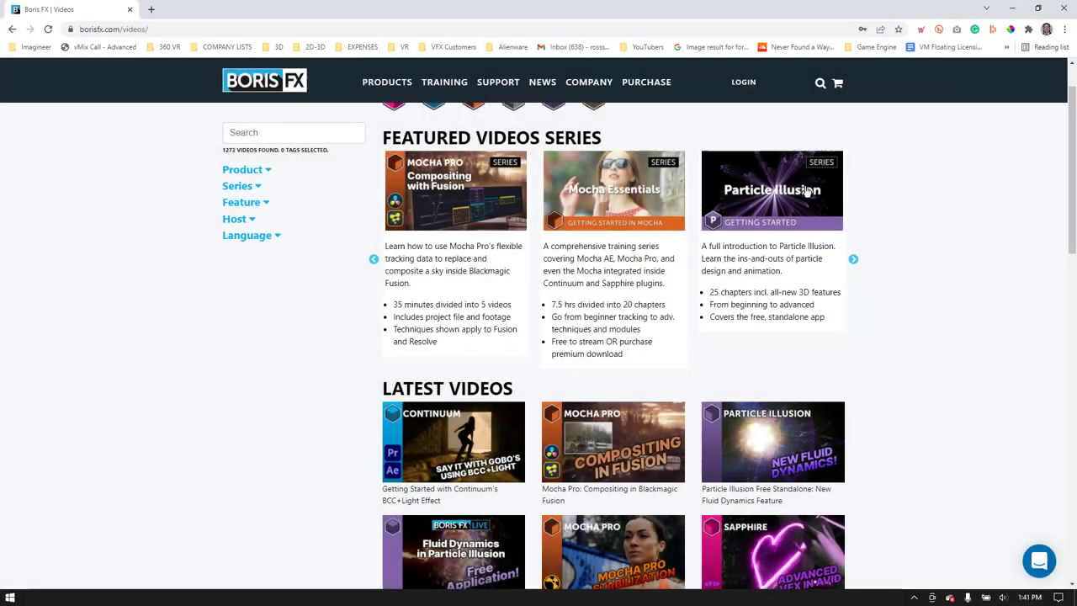
# Open the Particle Illusion Getting Started series on the Boris FX Videos page
pyautogui.click(771, 188)
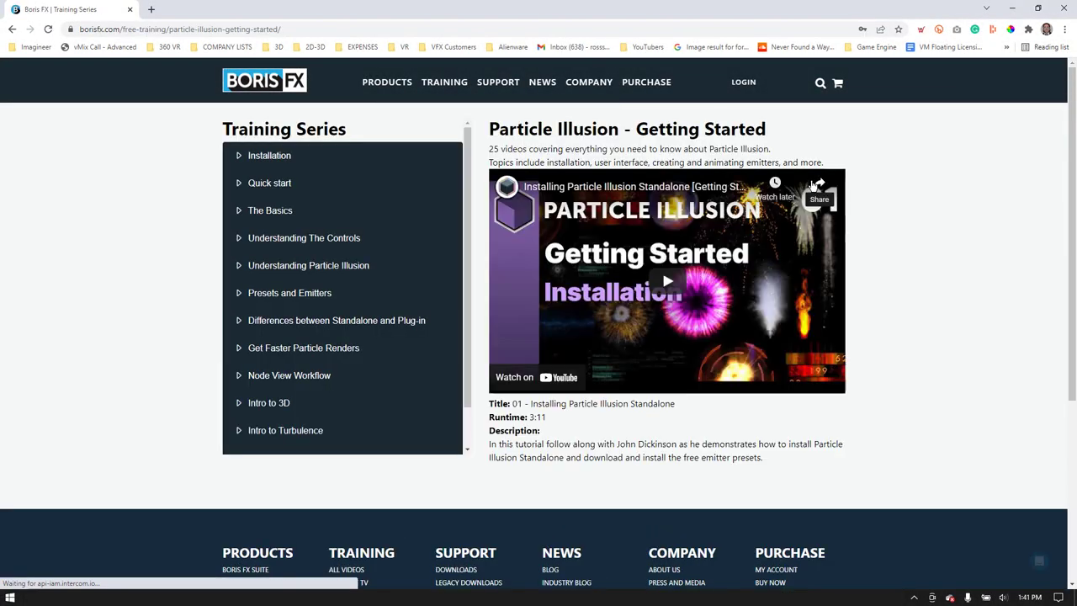
pyautogui.click(269, 182)
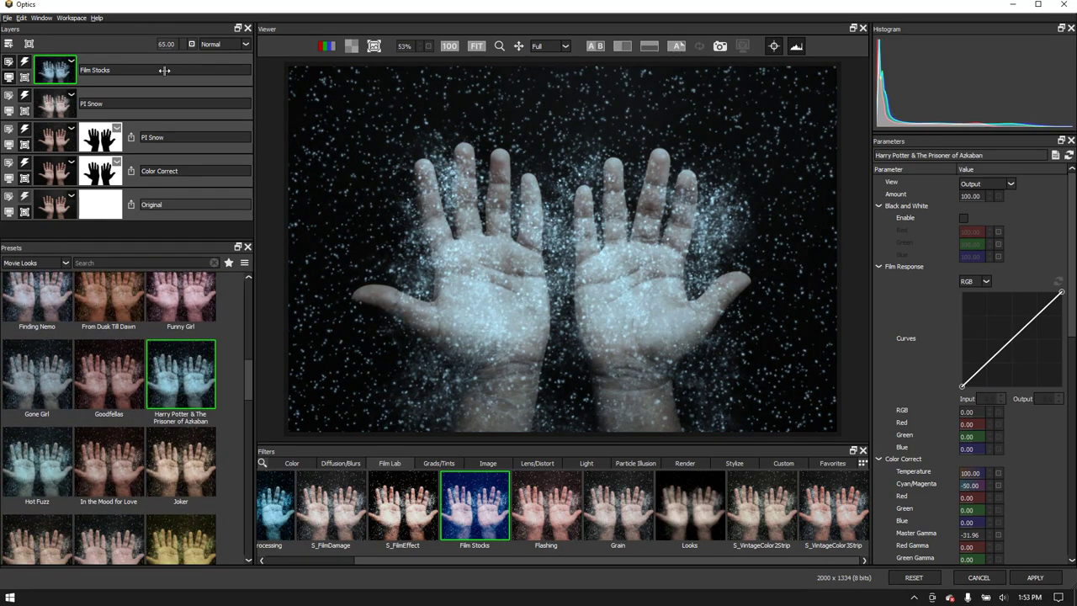
# Blend the Harry Potter Film Stocks layer in Lighten mode at 85% opacity
pyautogui.click(226, 44)
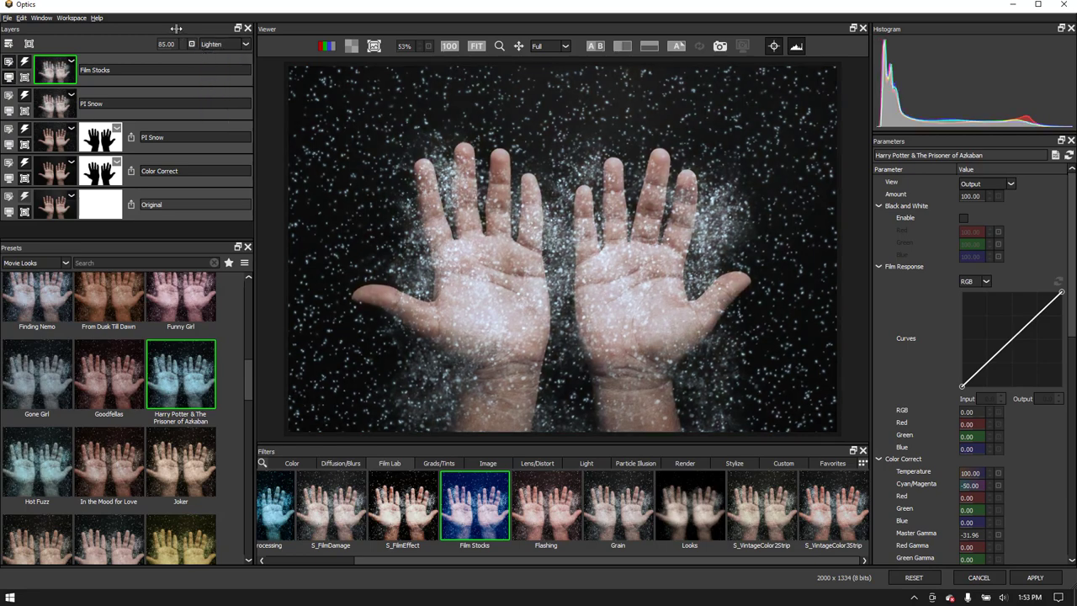
pyautogui.click(594, 47)
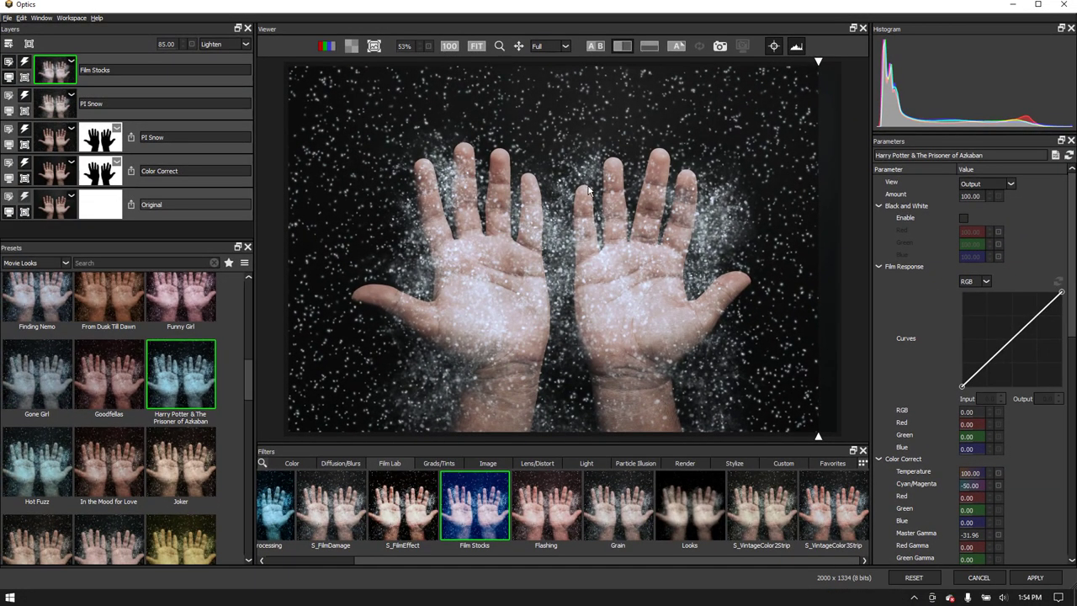
pyautogui.moveTo(586, 192)
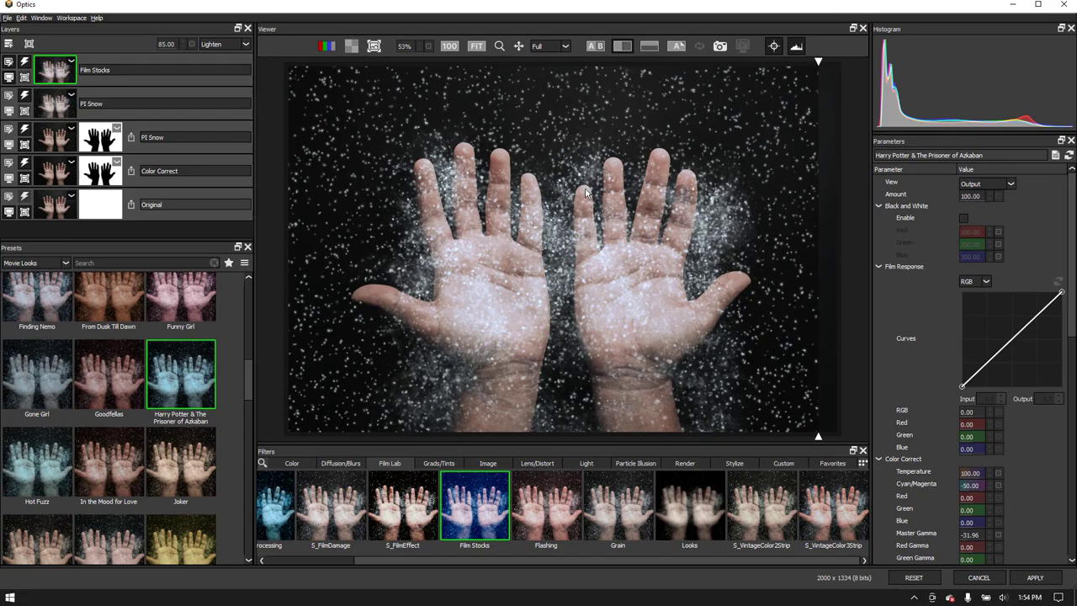
# Glance at the File menu, then Apply all snow and film-look layers to the photo
pyautogui.click(7, 17)
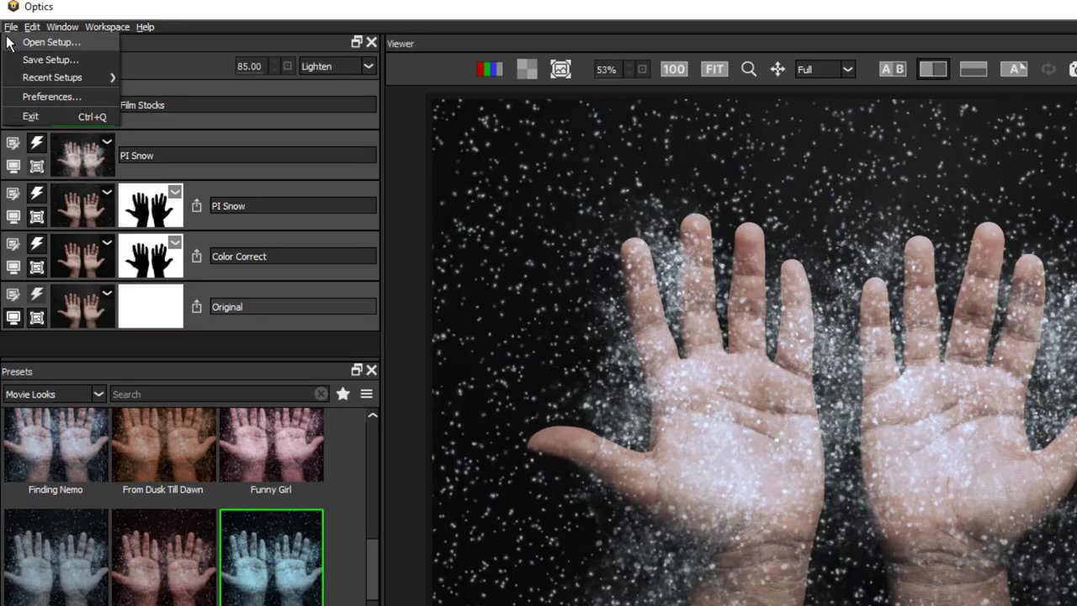
pyautogui.moveTo(47, 61)
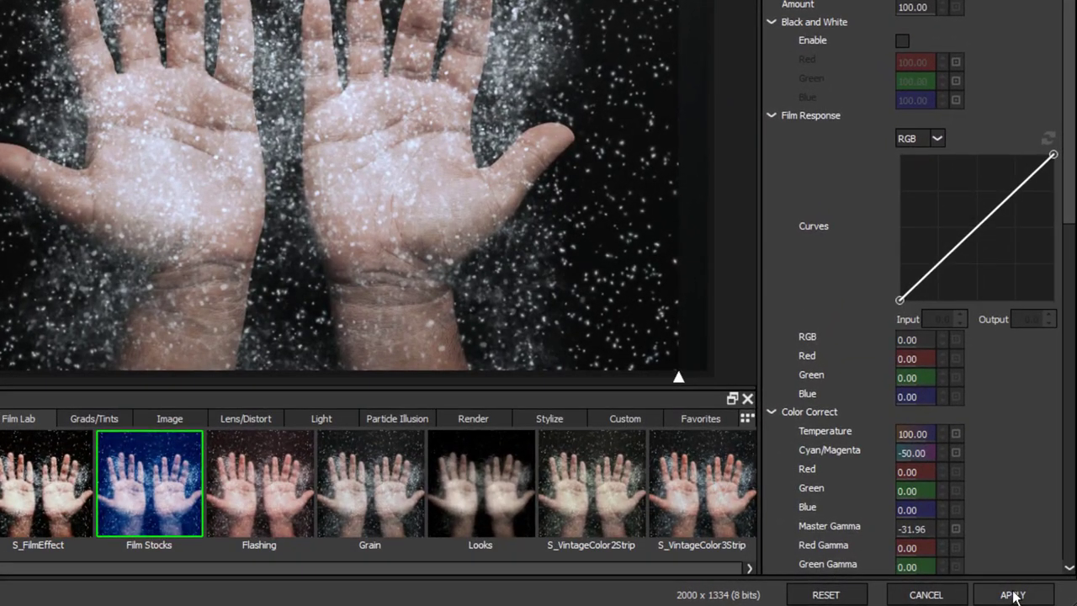
pyautogui.click(1013, 595)
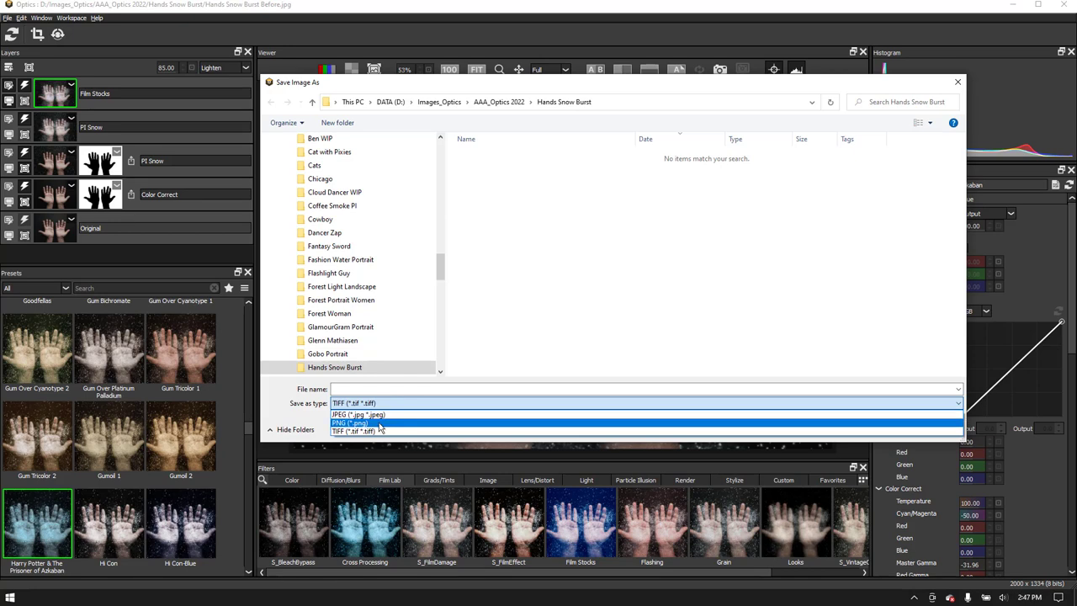
# Choose TIFF as the save type and name the file 'Final Shot'
pyautogui.click(353, 431)
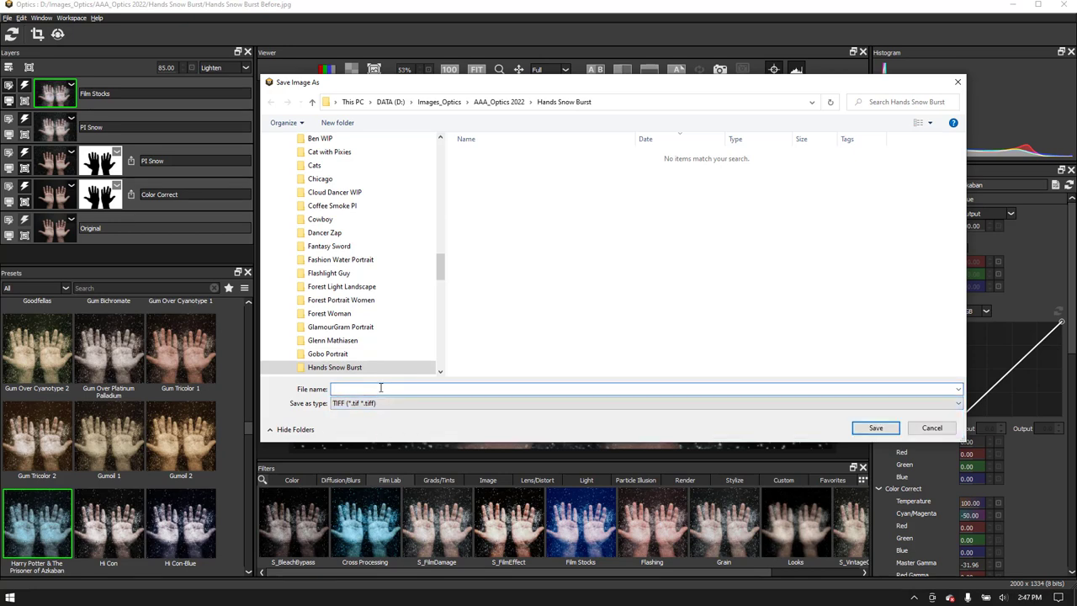
pyautogui.write('Final Shot')
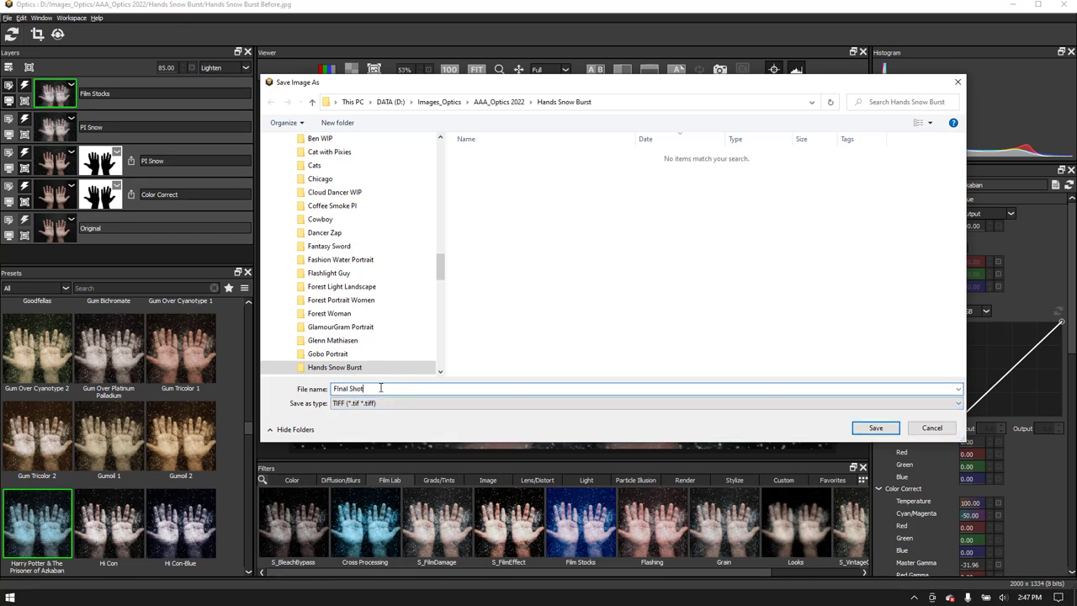